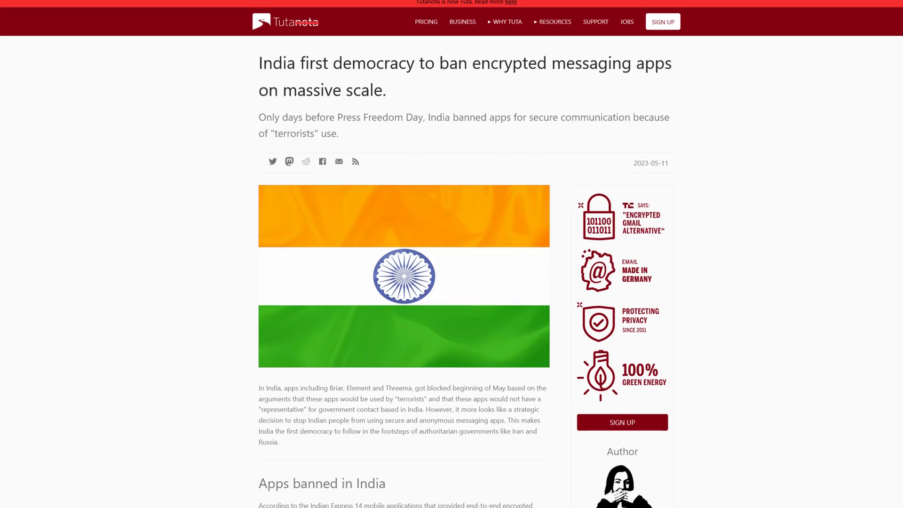
- Scroll the Tutanota and EFF ban articles, then the ZDNet Signal and police article
scroll("down", 3)
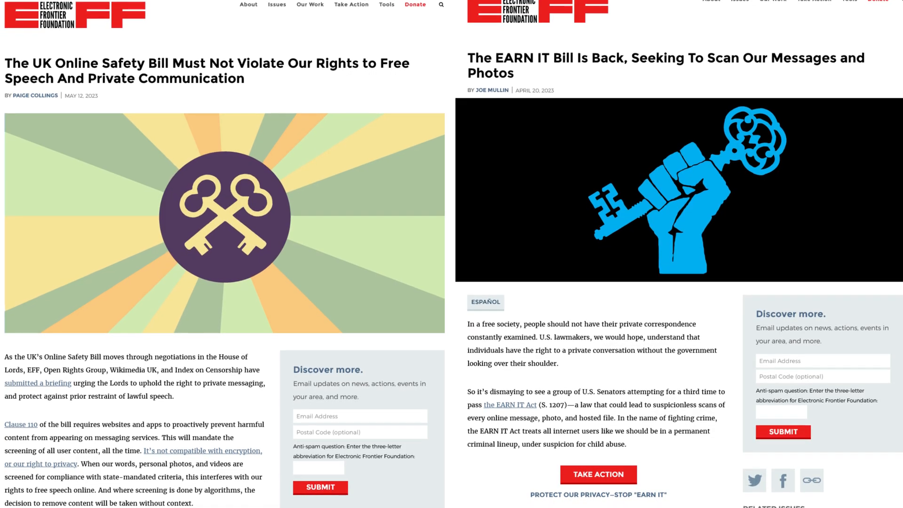
scroll("down", 3)
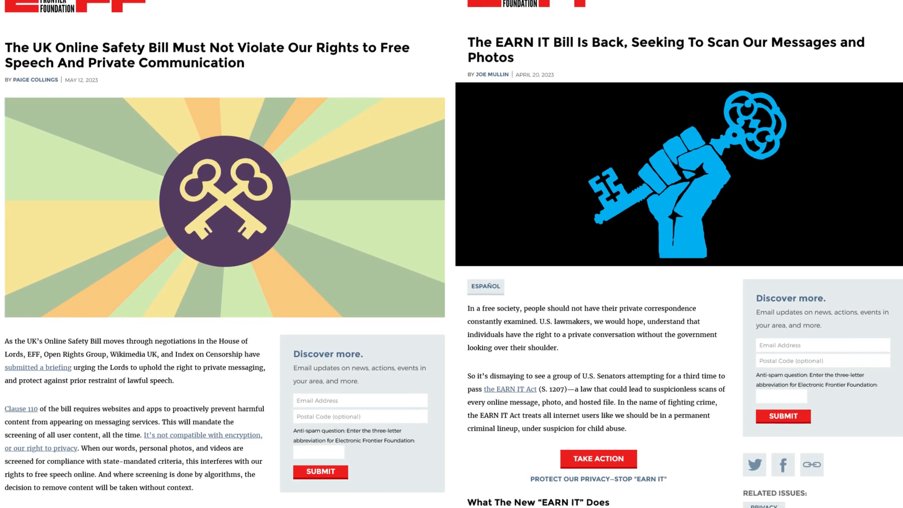
scroll("down", 3)
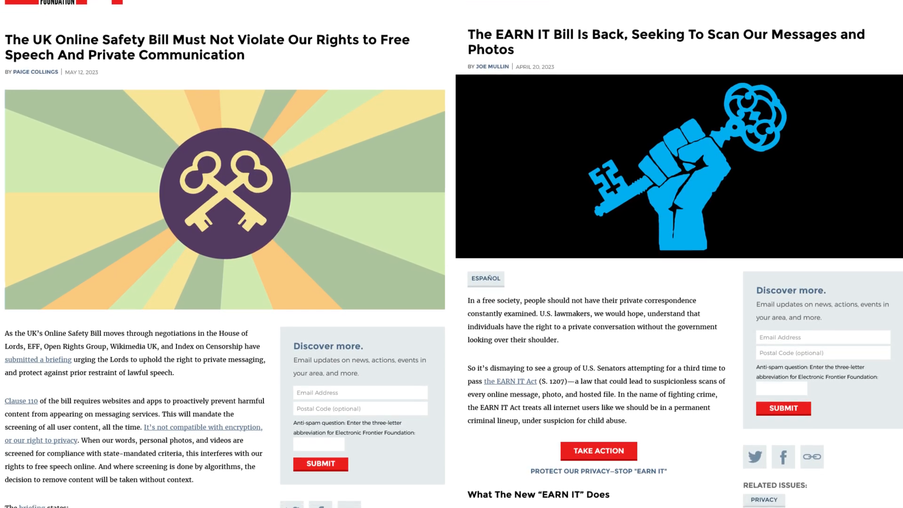
scroll("down", 3)
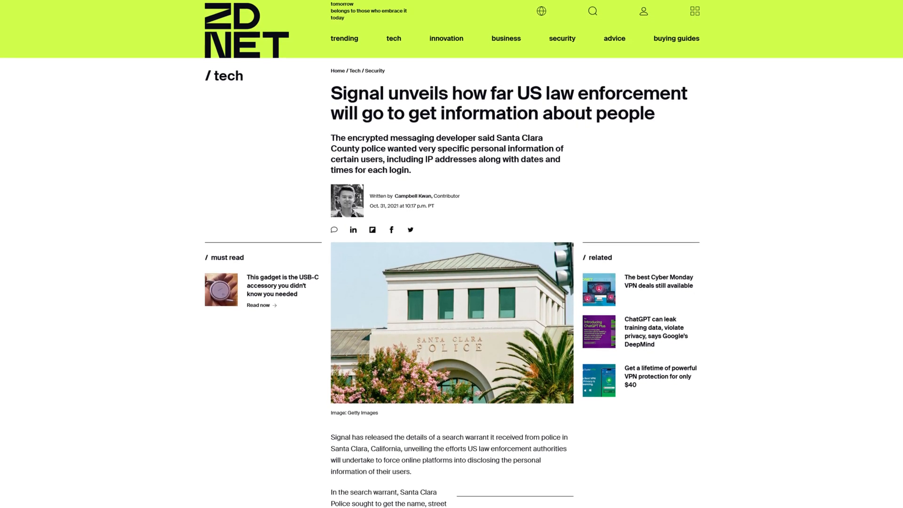
scroll("down", 3)
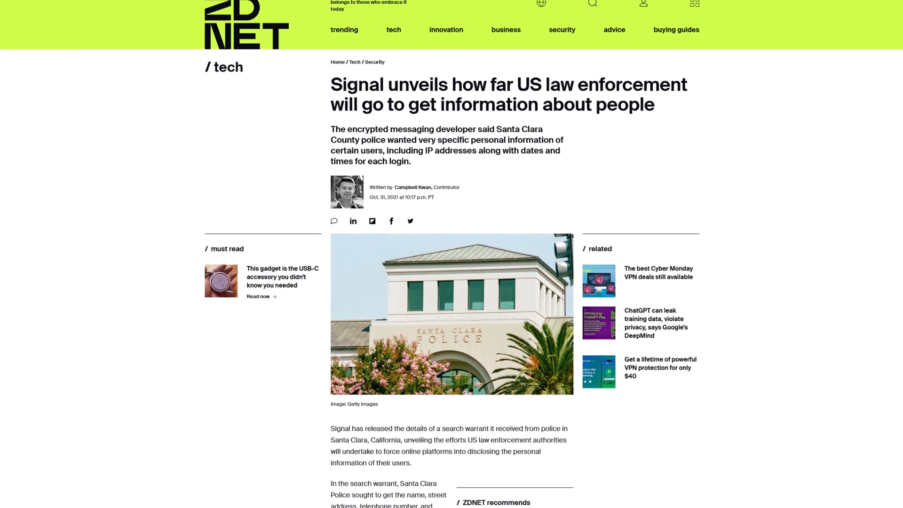
scroll("down", 3)
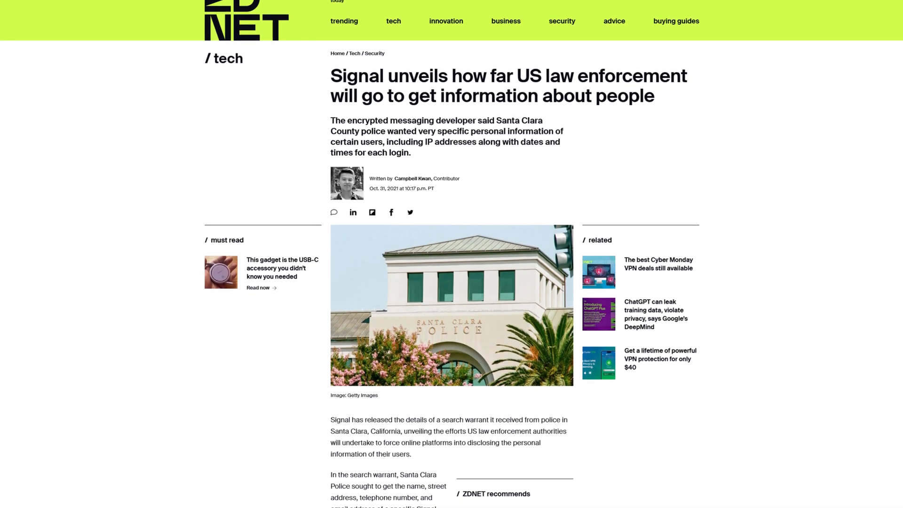
scroll("down", 3)
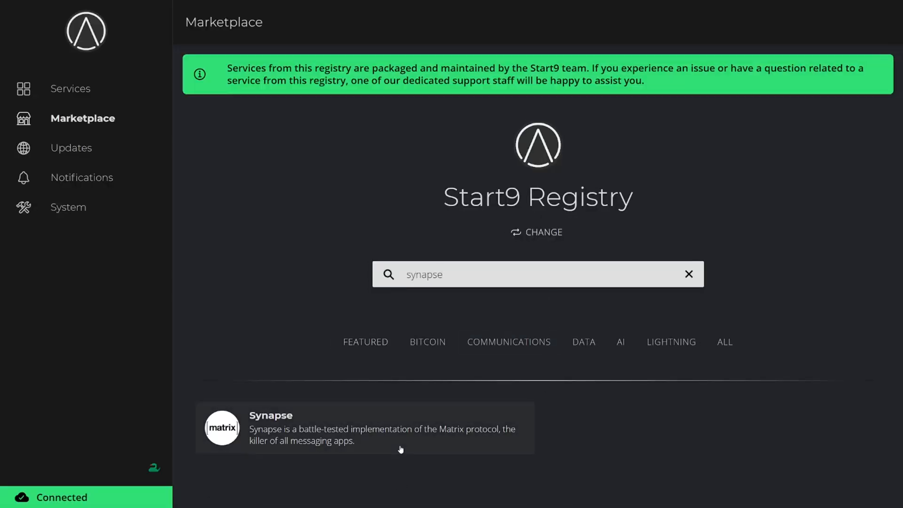
- Open the Synapse listing in Start9 Marketplace, then scroll the StartOS GitHub README
left_click(364, 428)
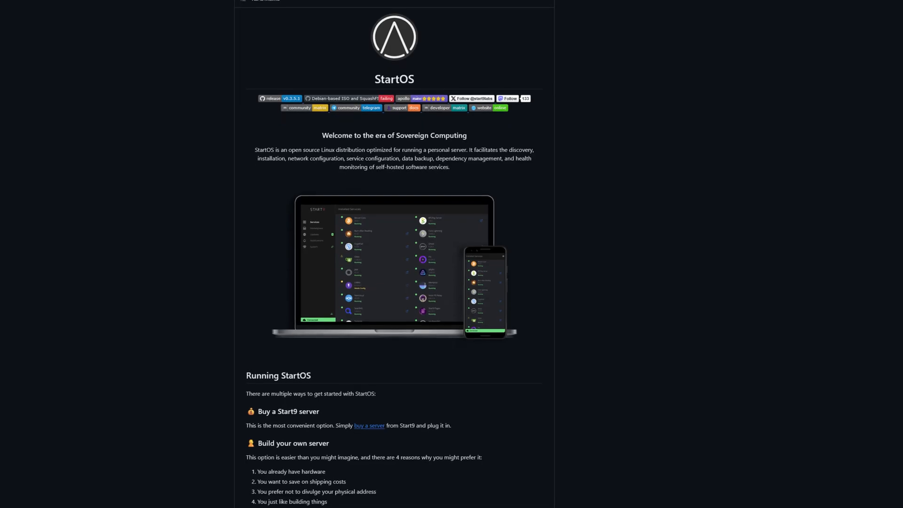
scroll("down", 3)
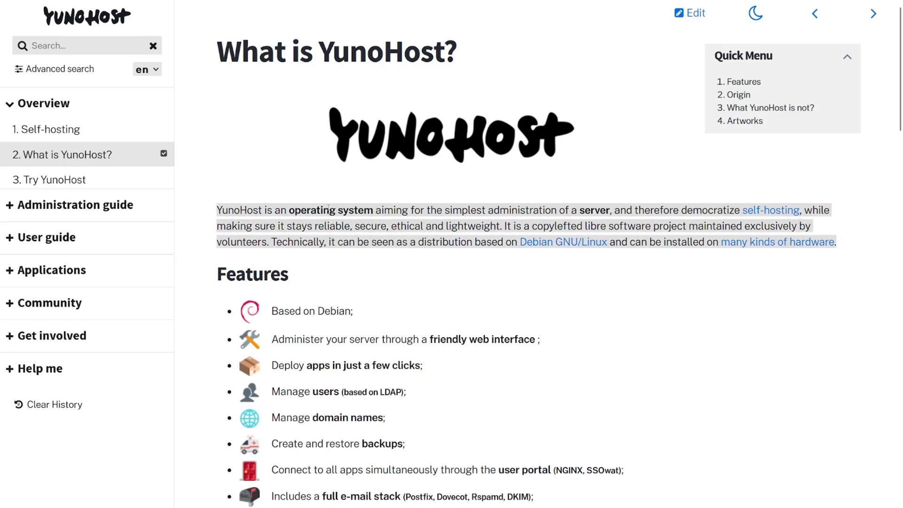
mouse_move(331, 186)
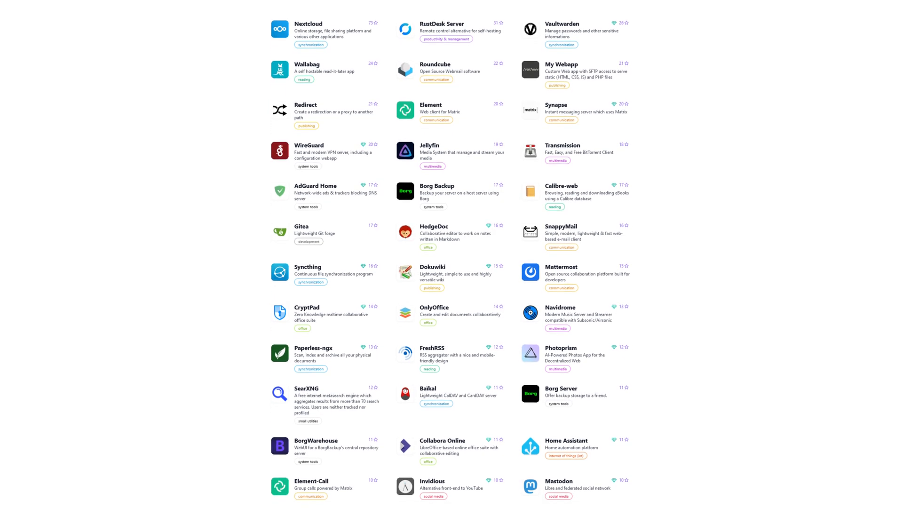
- Scroll the YunoHost app catalog grid past Synapse, Element and Nextcloud
scroll("down", 3)
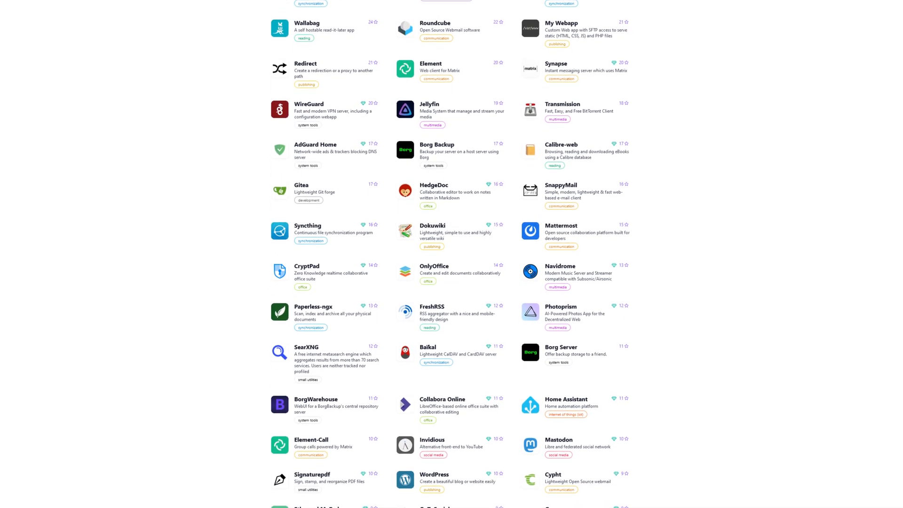
scroll("down", 3)
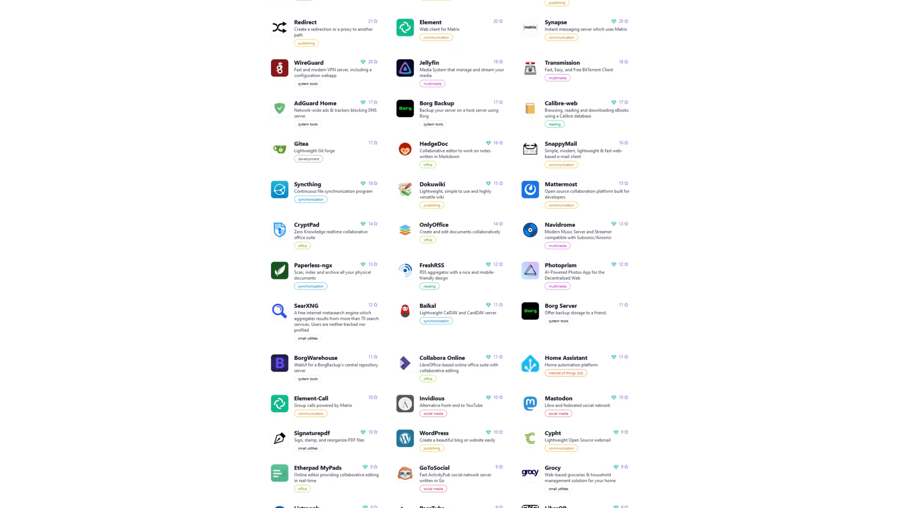
scroll("down", 3)
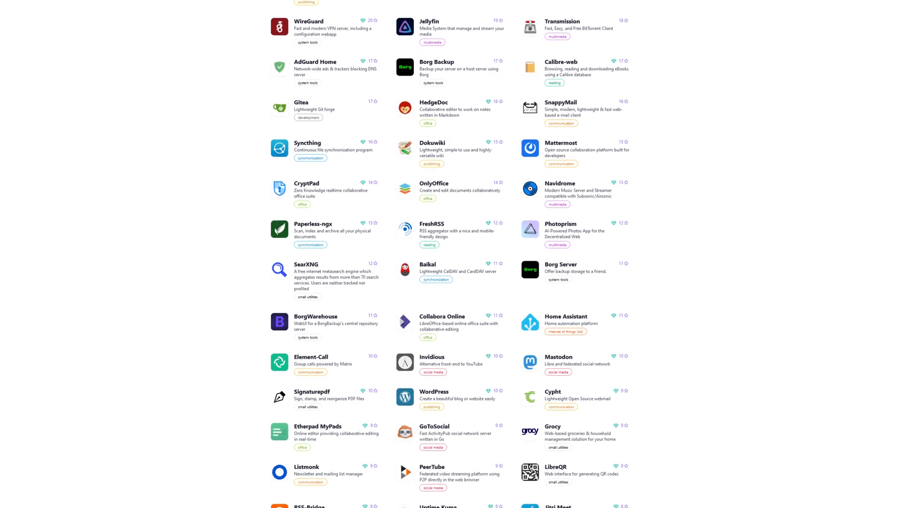
scroll("down", 3)
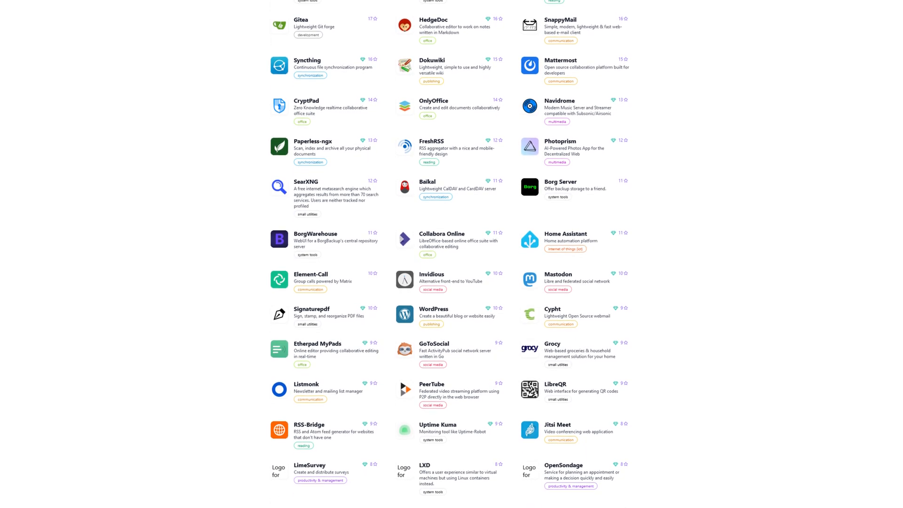
scroll("down", 3)
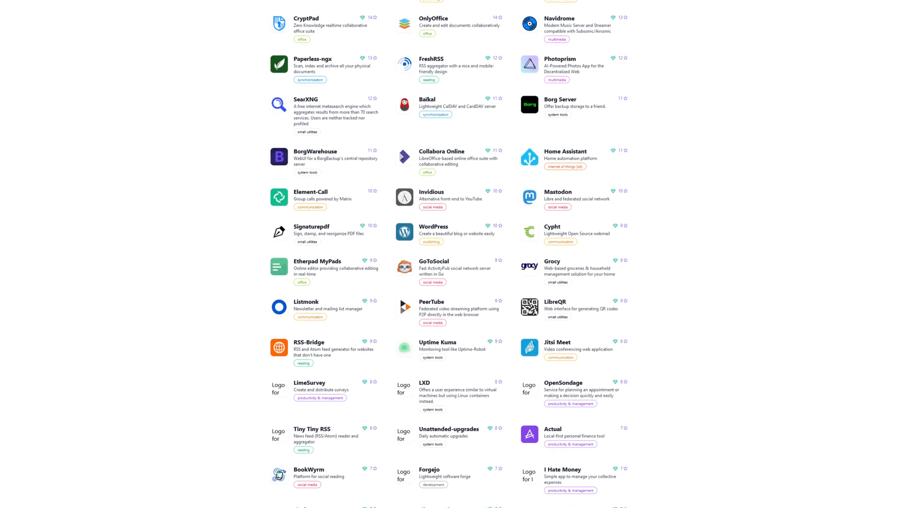
scroll("down", 3)
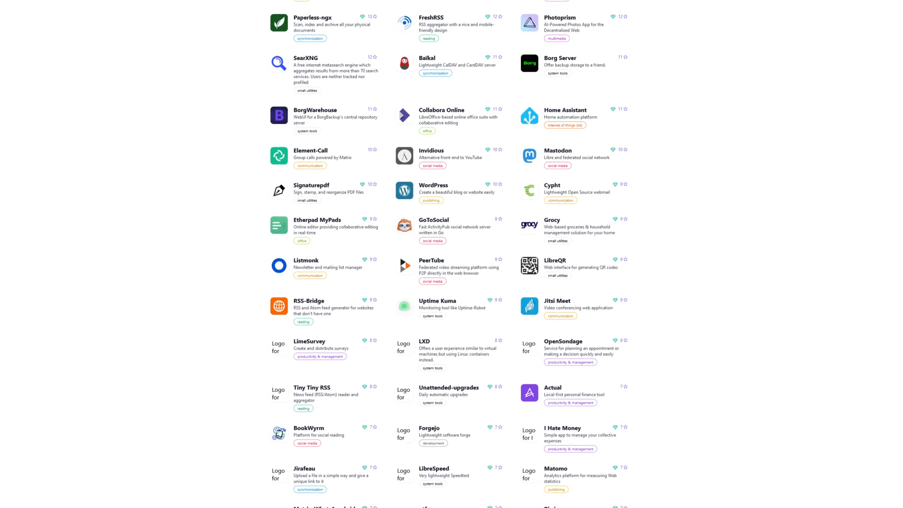
scroll("down", 3)
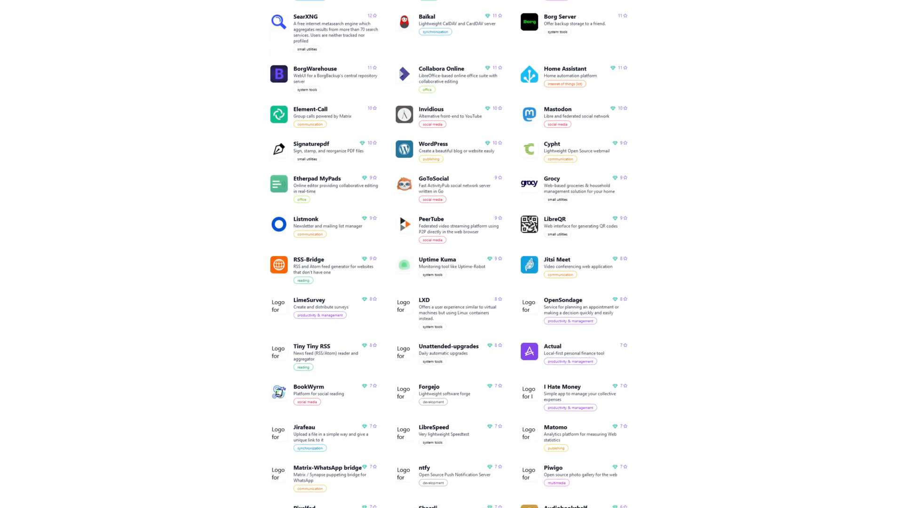
scroll("down", 3)
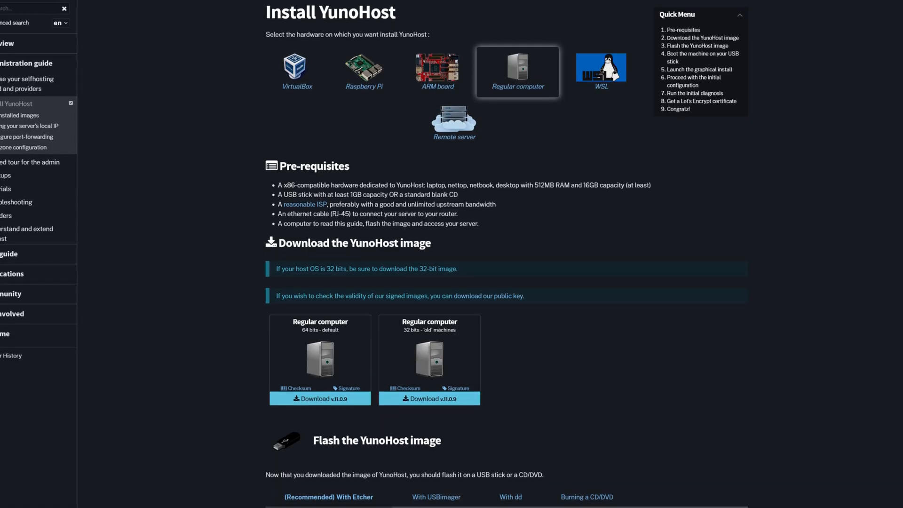
- Scroll through the Download, Flash the YunoHost image and Boot sections
scroll("down", 3)
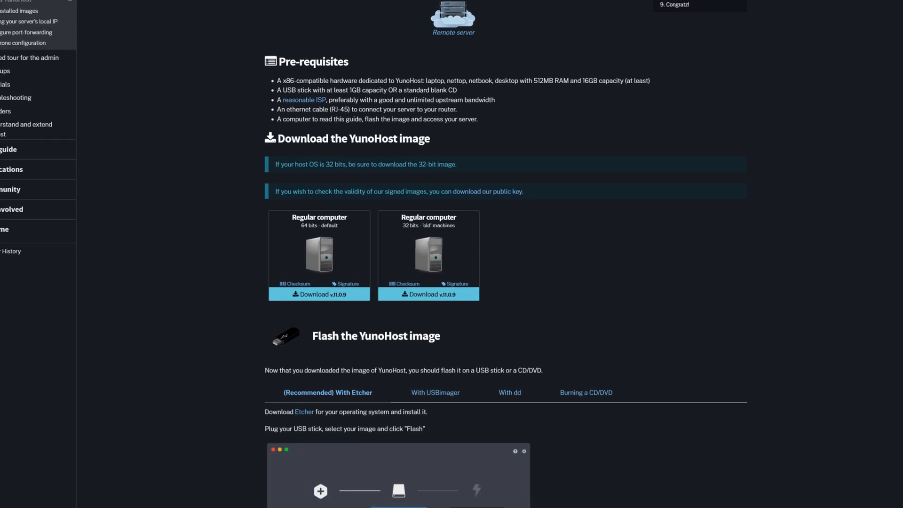
scroll("down", 3)
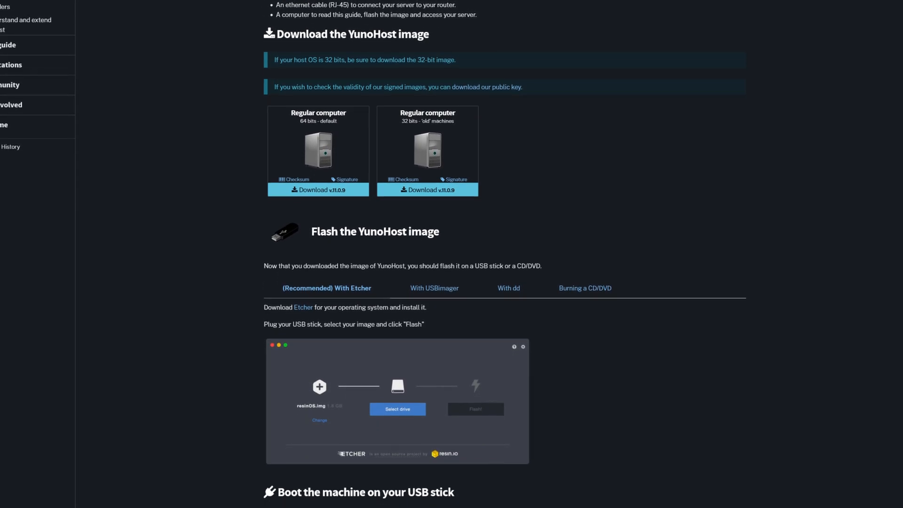
scroll("down", 3)
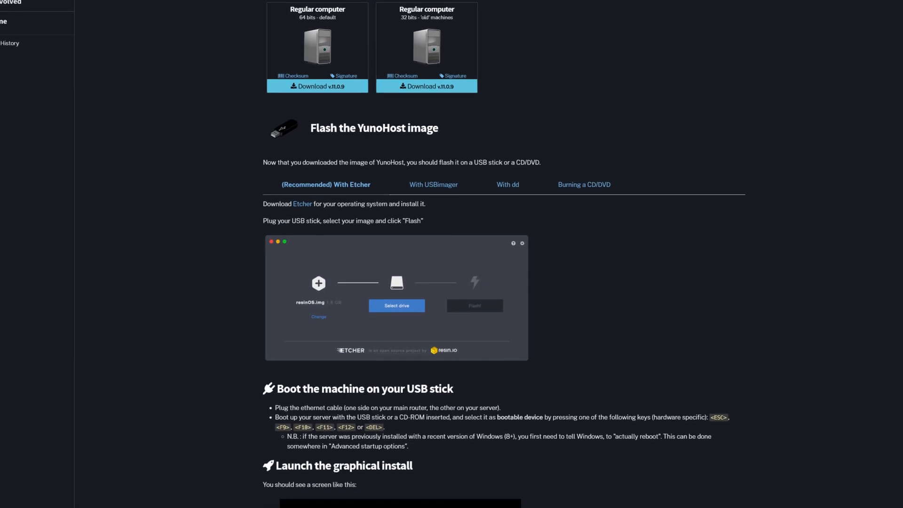
scroll("down", 3)
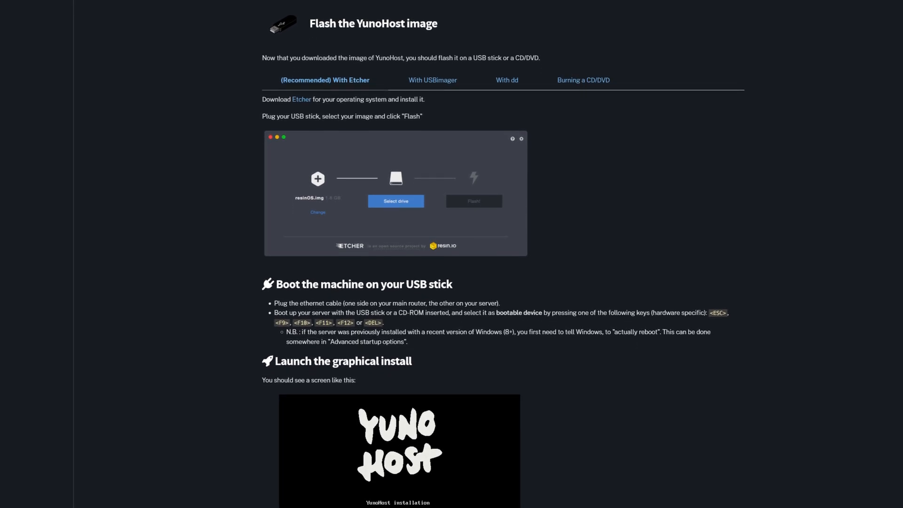
scroll("down", 3)
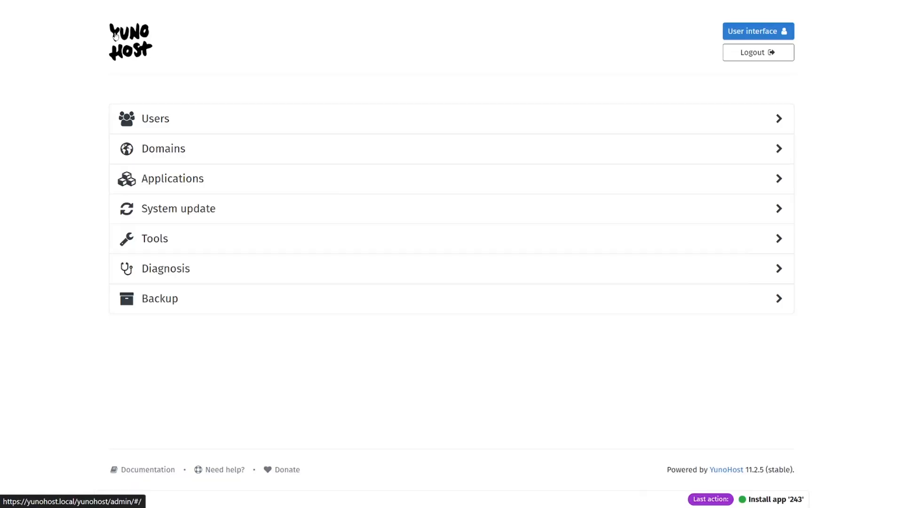
- View the Users page with its single account, then the Domains list showing yunohost.local
left_click(154, 119)
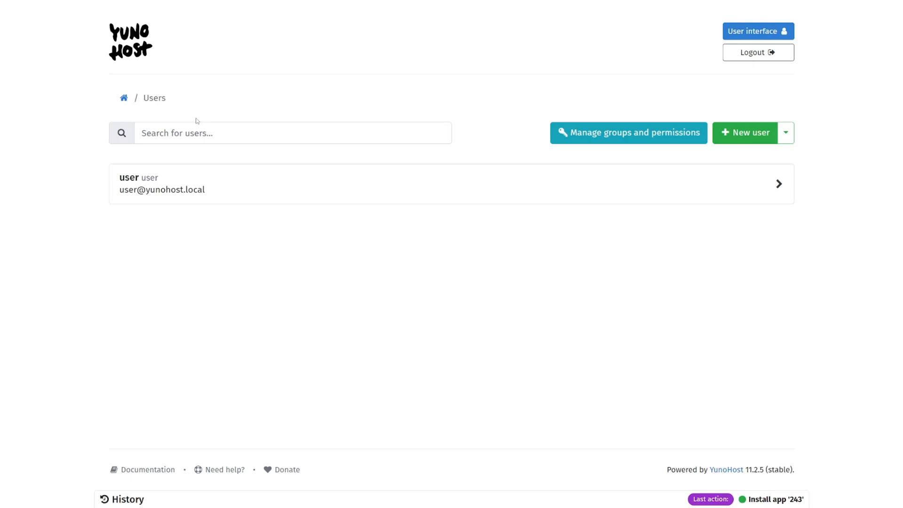
mouse_move(739, 151)
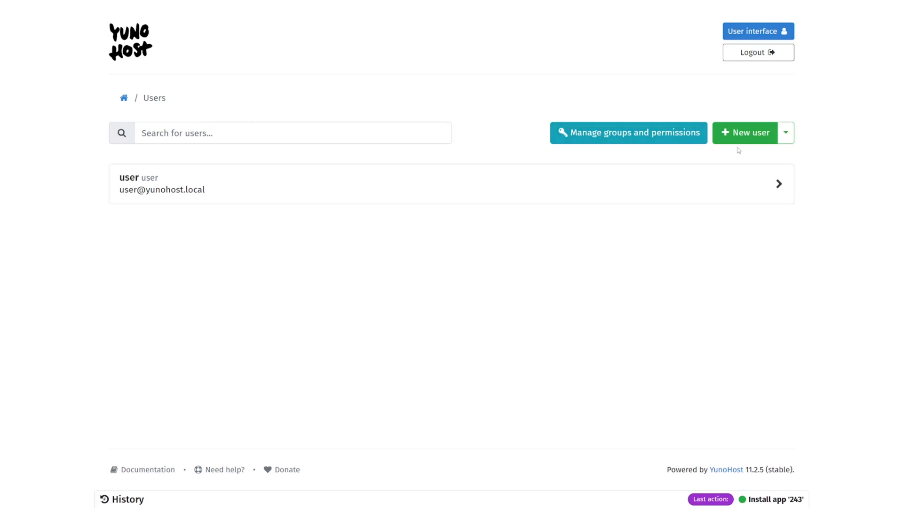
left_click(785, 133)
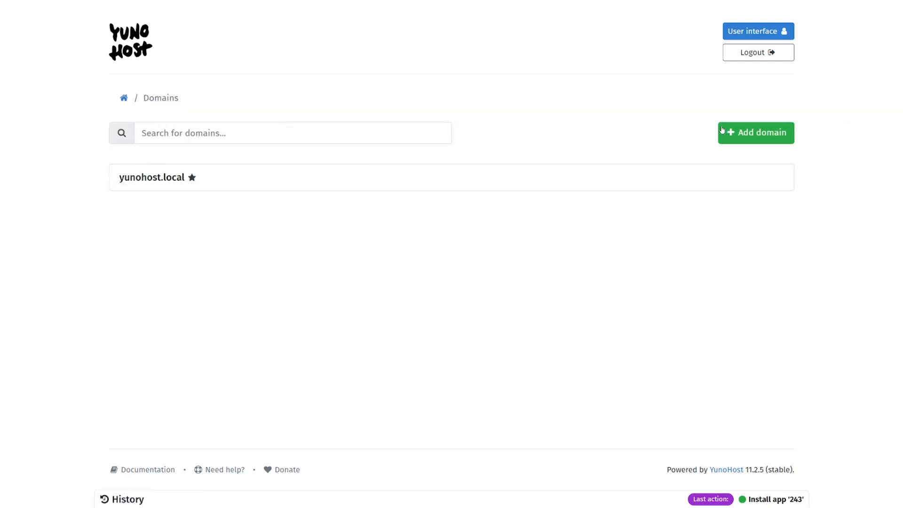
- Open Add domain, pick the DynDNS option, then go back to the admin home
left_click(755, 133)
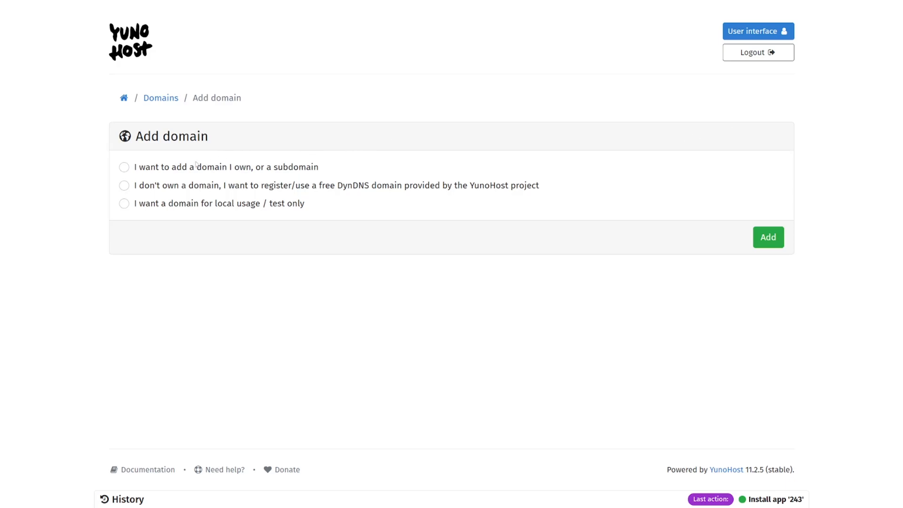
mouse_move(192, 205)
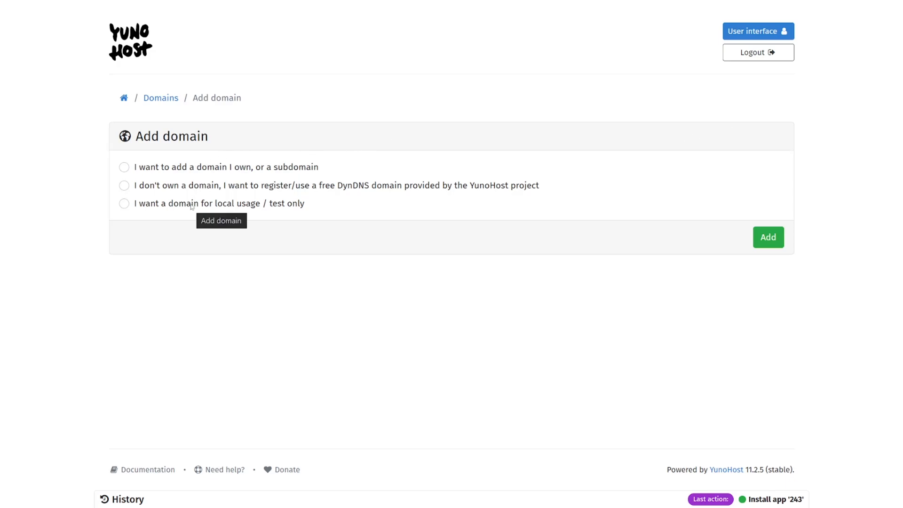
left_click(124, 185)
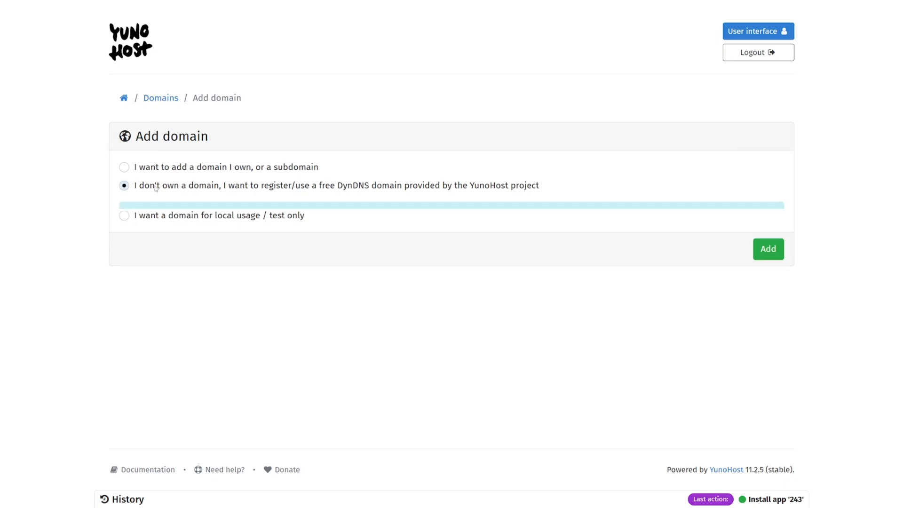
left_click(123, 185)
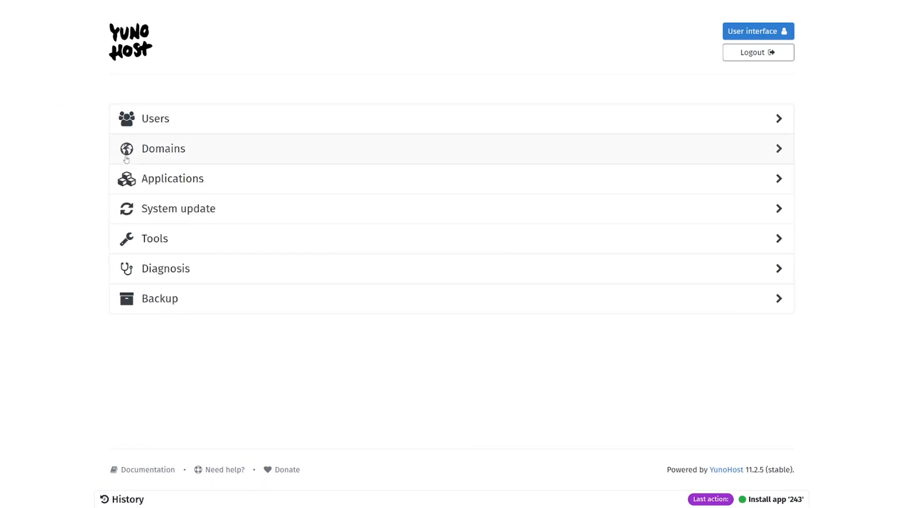
mouse_move(131, 221)
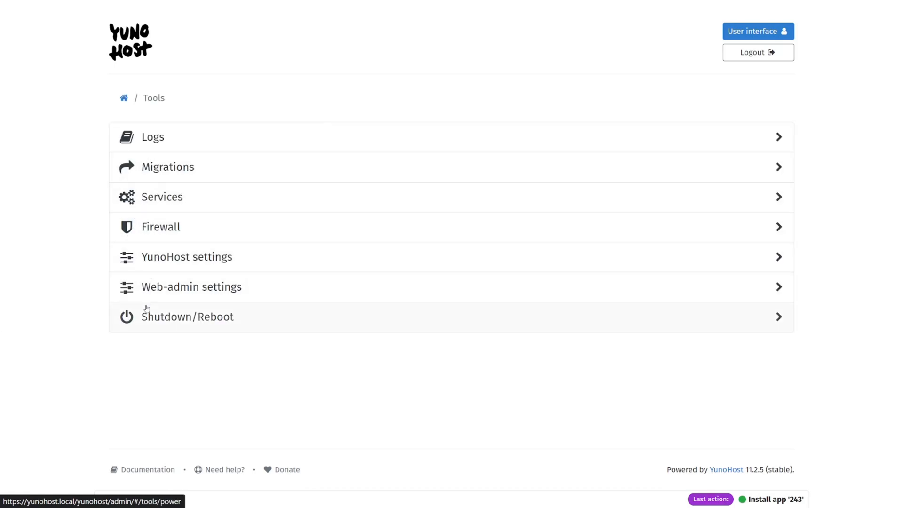
mouse_move(122, 98)
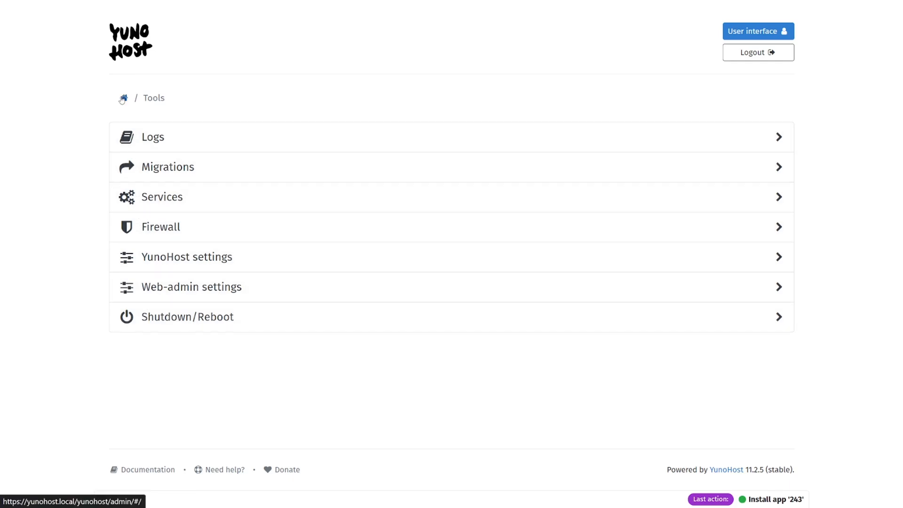
- Visit Tools, Diagnosis, Backup and System update, ending on the empty Applications page
left_click(121, 98)
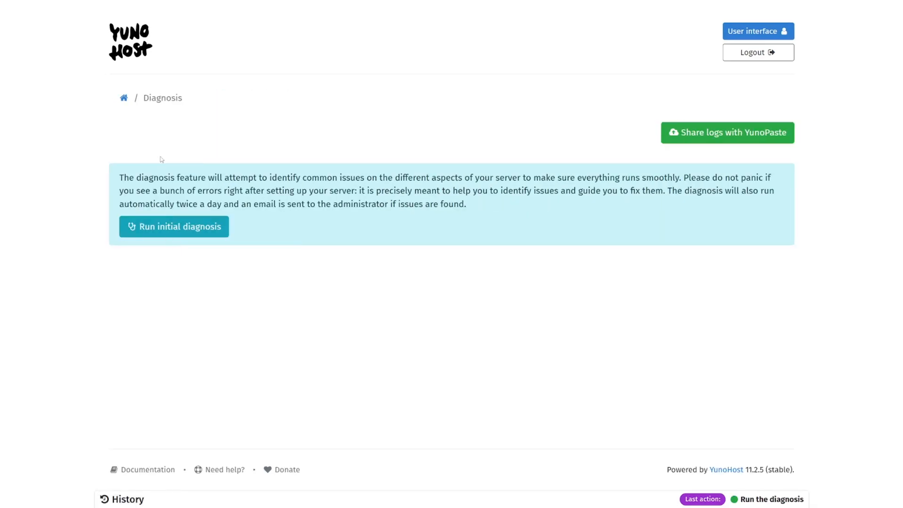
mouse_move(160, 141)
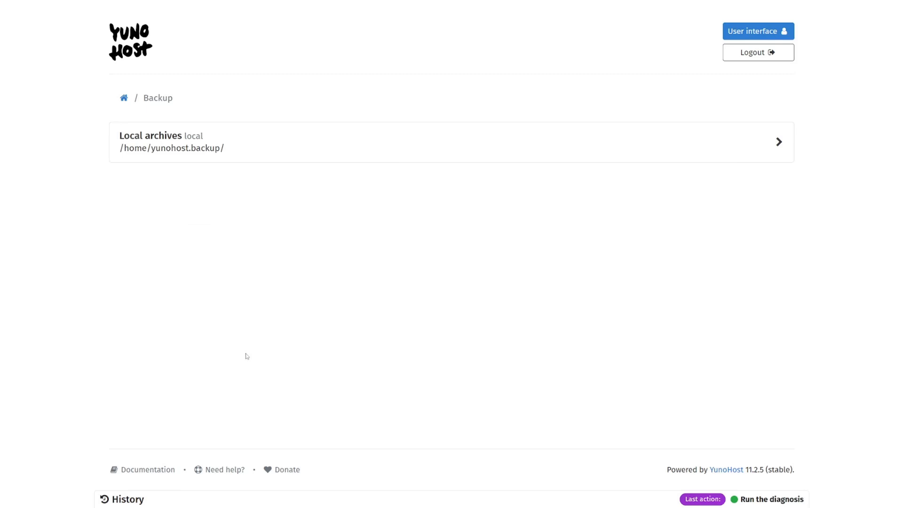
mouse_move(123, 98)
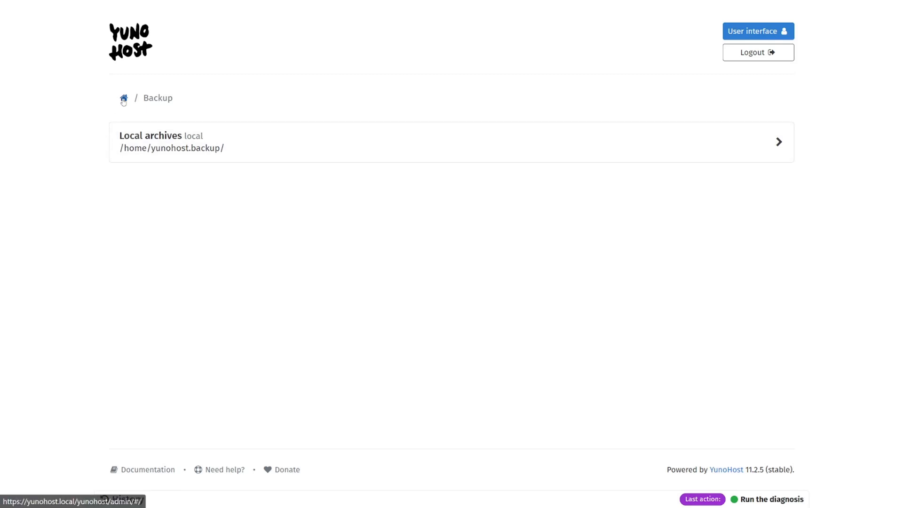
left_click(123, 98)
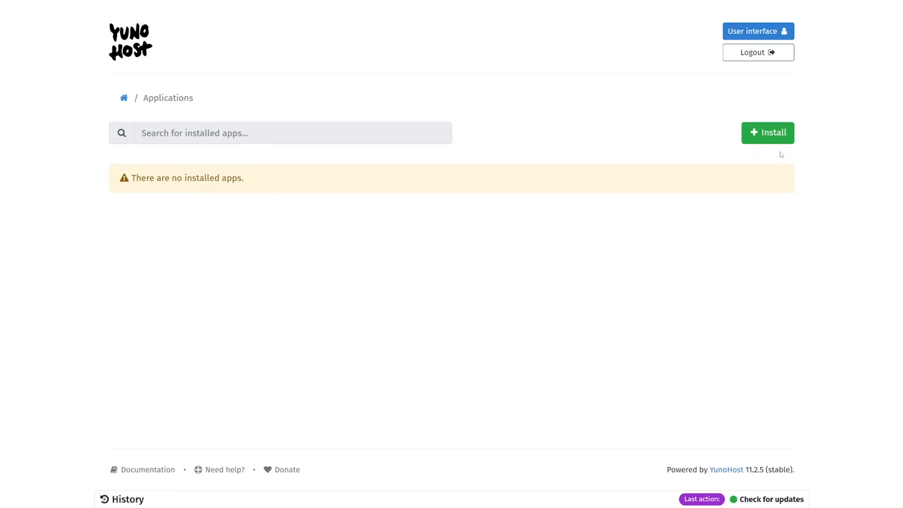
- Start an app install and scroll the catalog to open the Nextcloud page
left_click(767, 133)
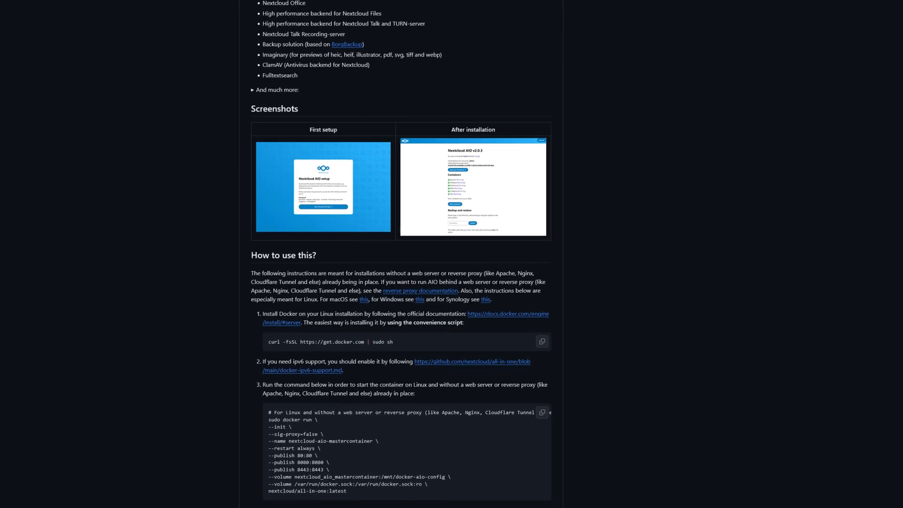
scroll("down", 3)
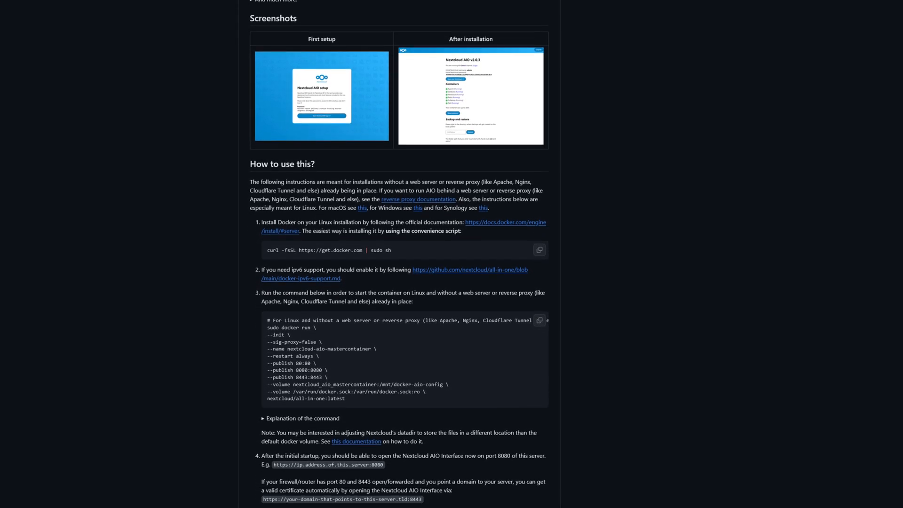
scroll("down", 3)
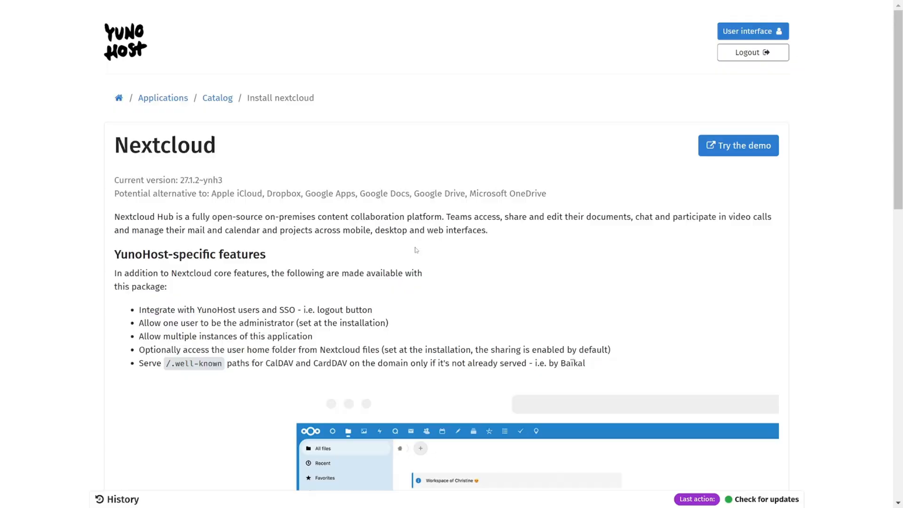
- Set anonymous visitor access to No and install Nextcloud at yunohost.local/nextcloud
scroll("down", 3)
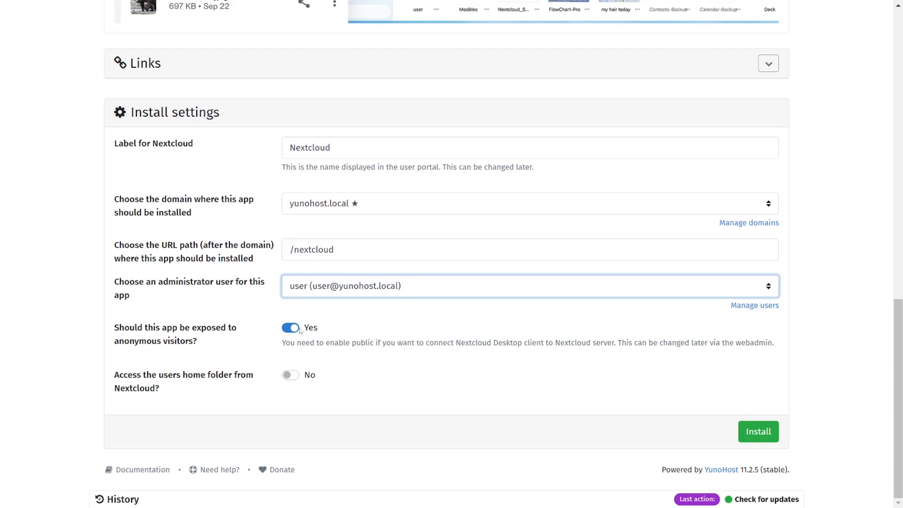
mouse_move(290, 328)
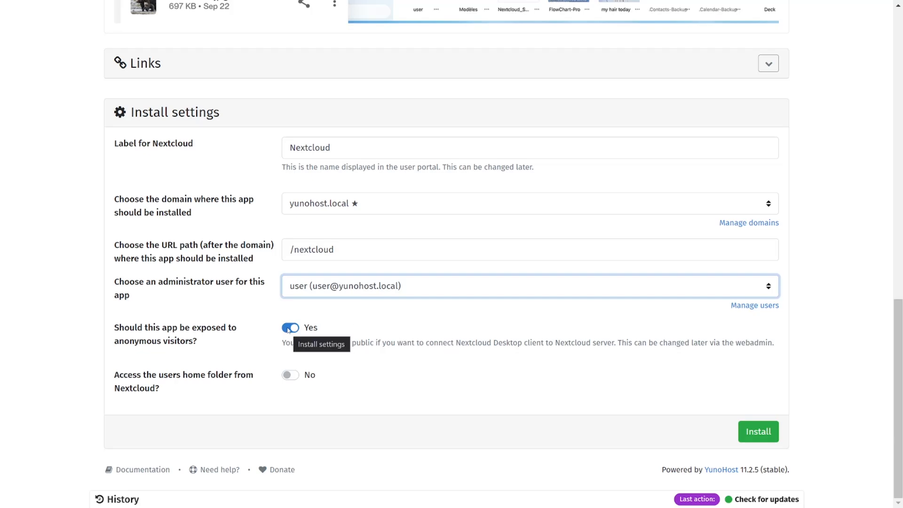
left_click(289, 327)
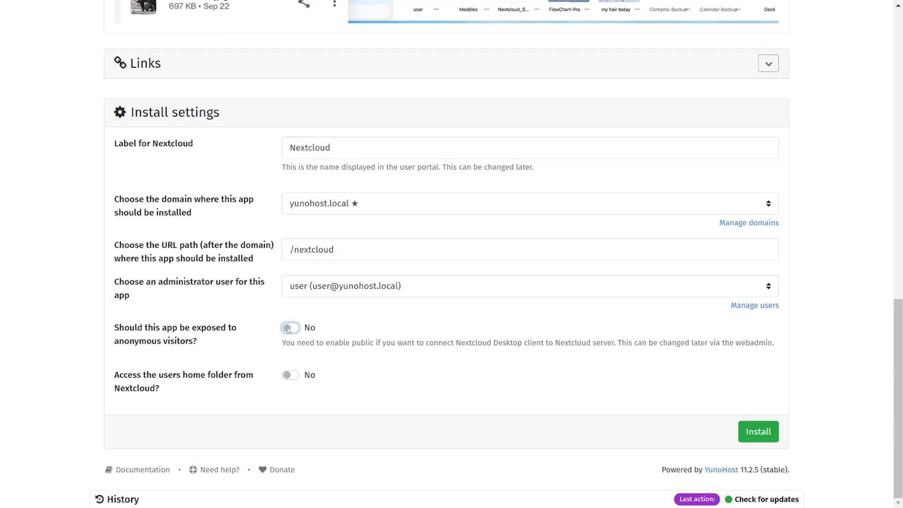
left_click(758, 431)
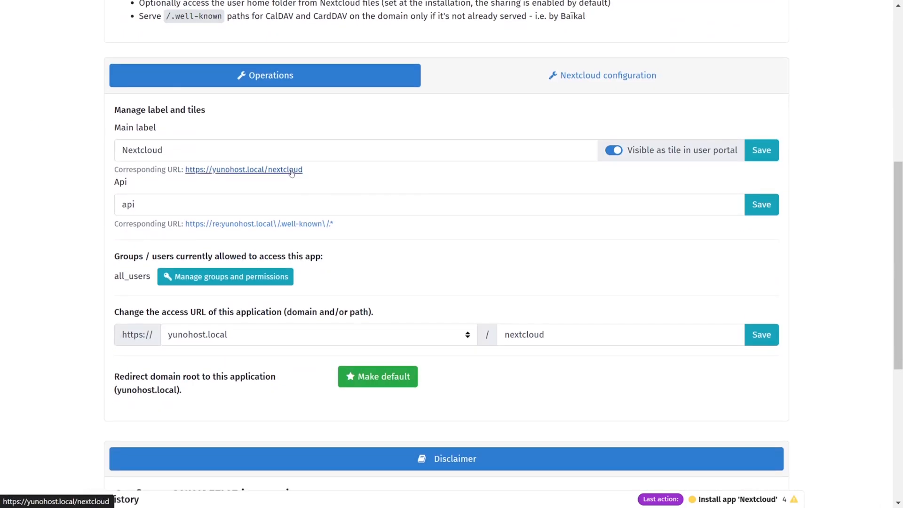
- Open yunohost.local/nextcloud, log in as 'user', then return to YunoHost Applications
left_click(243, 169)
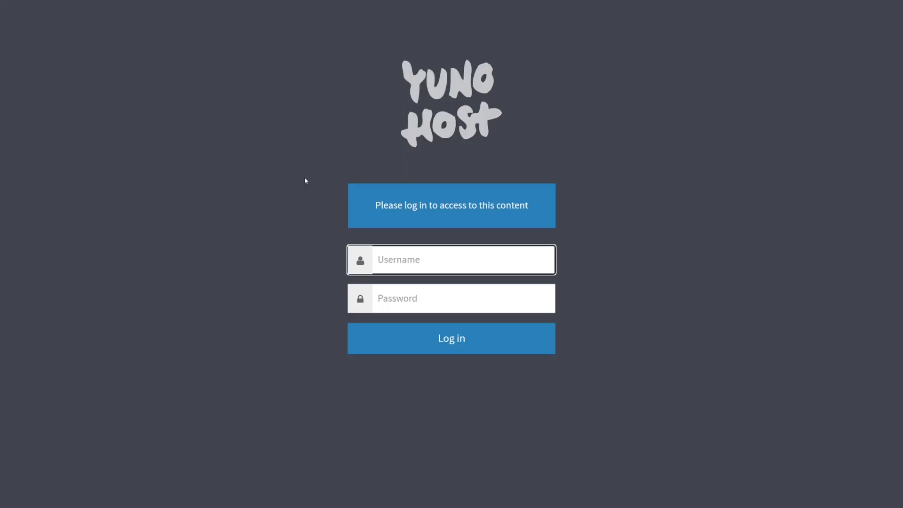
type("user")
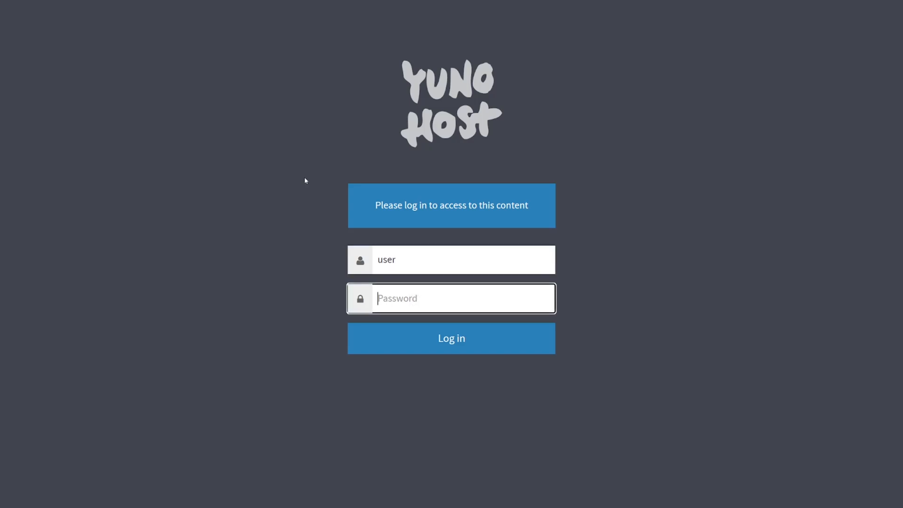
left_click(451, 338)
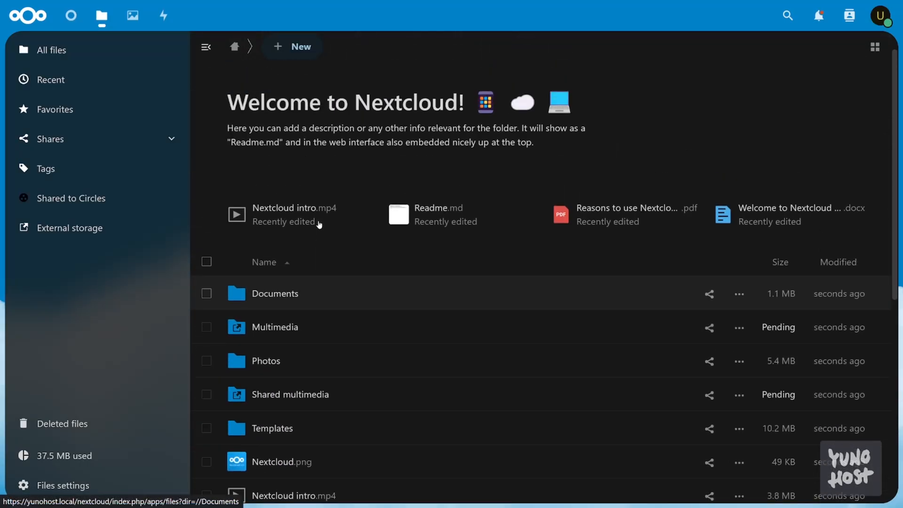
left_click(292, 46)
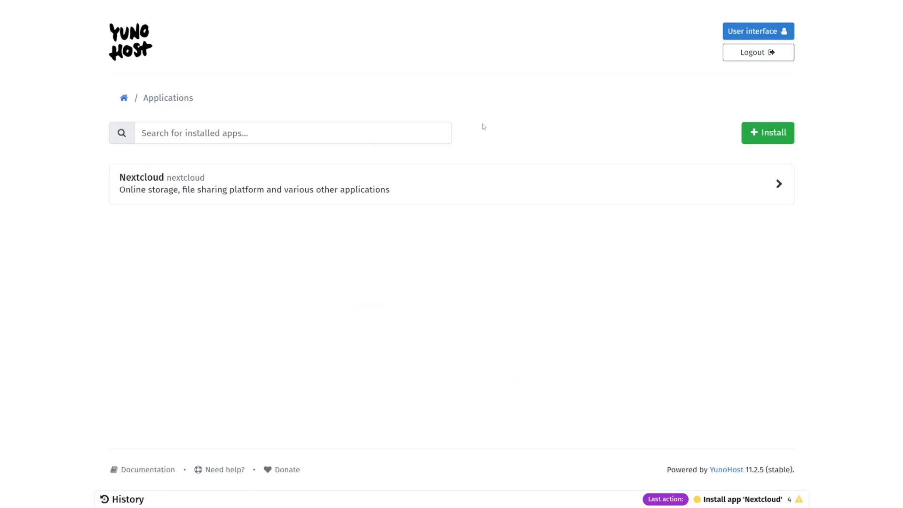
- Bring up YunoHost's router port-forwarding documentation and scroll through it
left_click(767, 133)
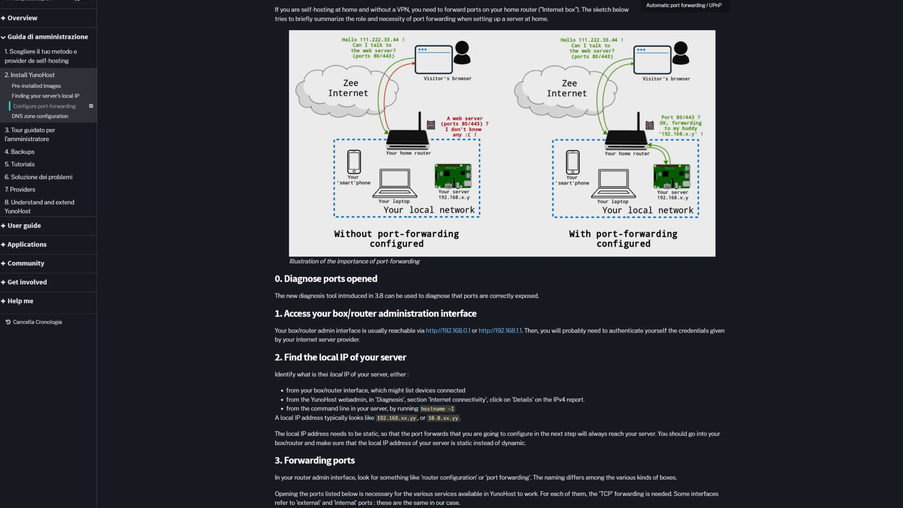
scroll("down", 3)
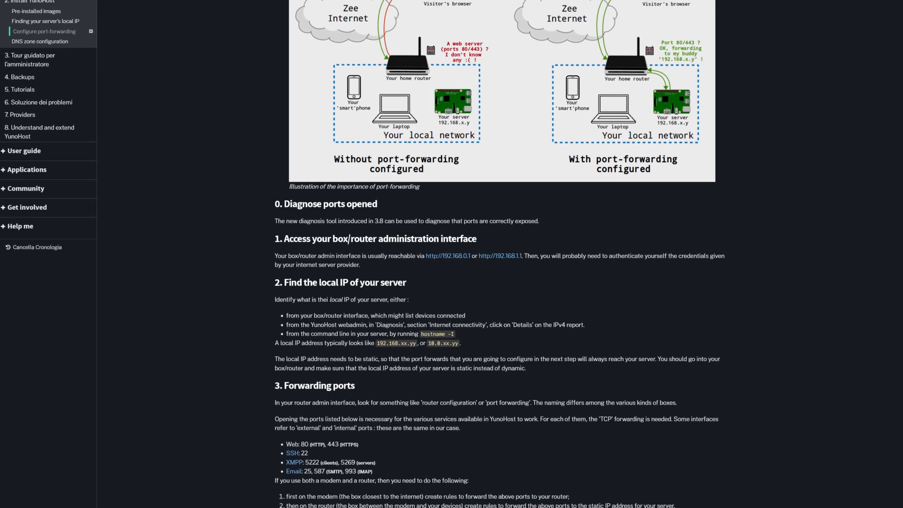
scroll("down", 3)
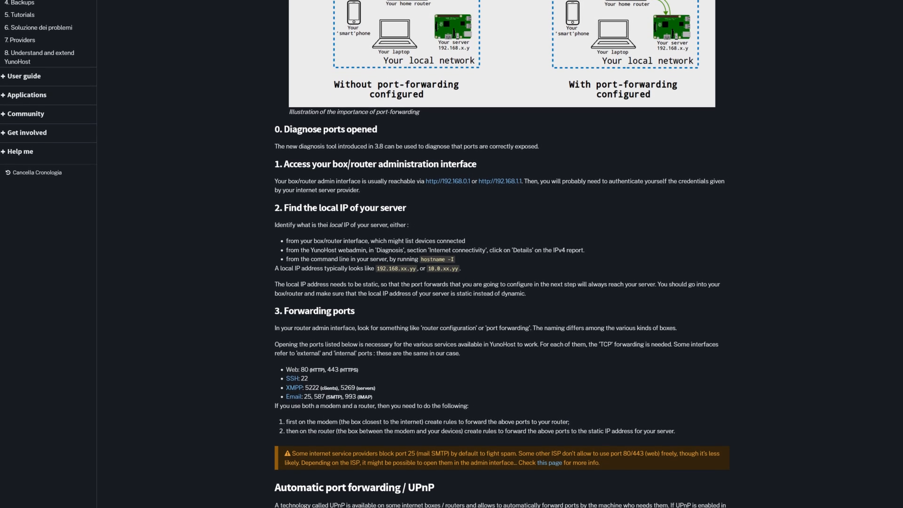
scroll("down", 3)
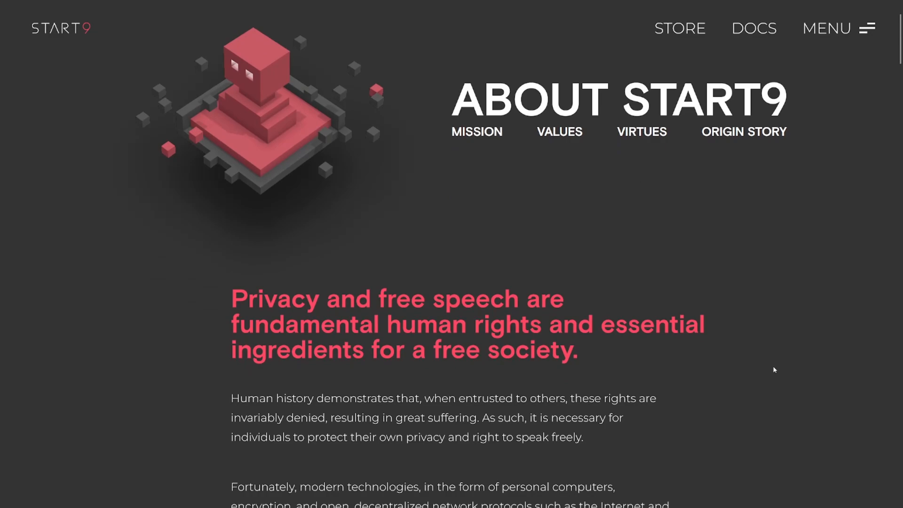
- View Start9's Connecting Remotely docs and scroll through the About Start9 Values list
left_click(753, 28)
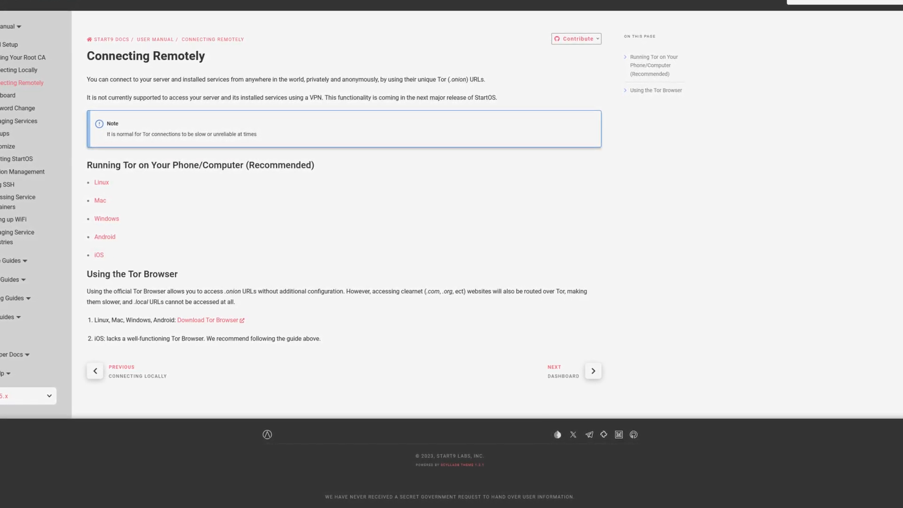
scroll("up", 3)
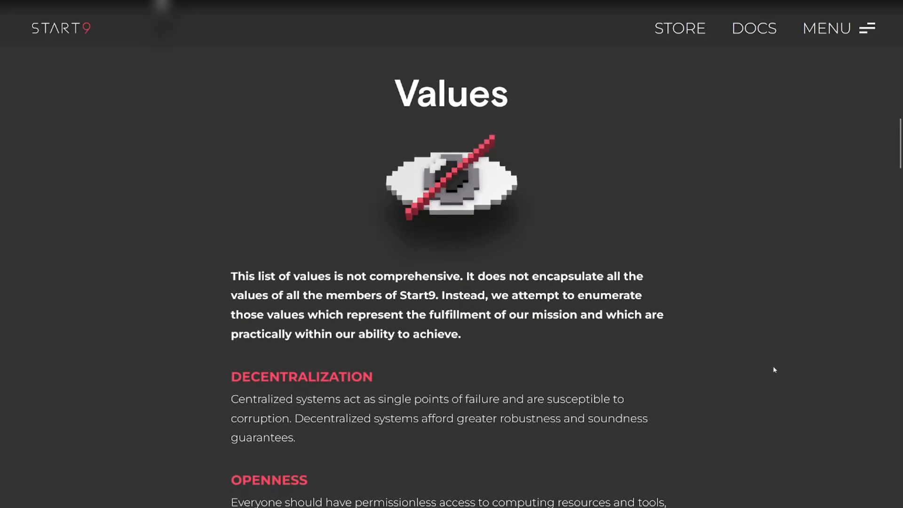
scroll("down", 3)
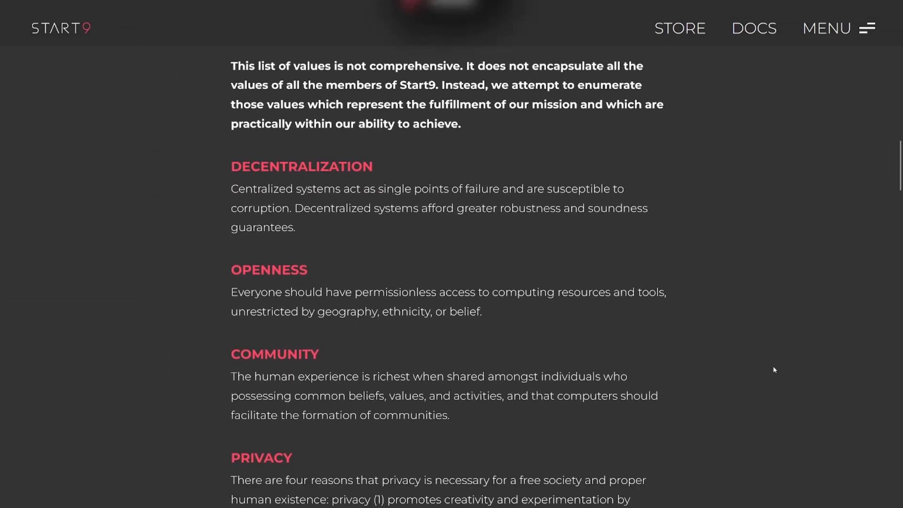
scroll("down", 3)
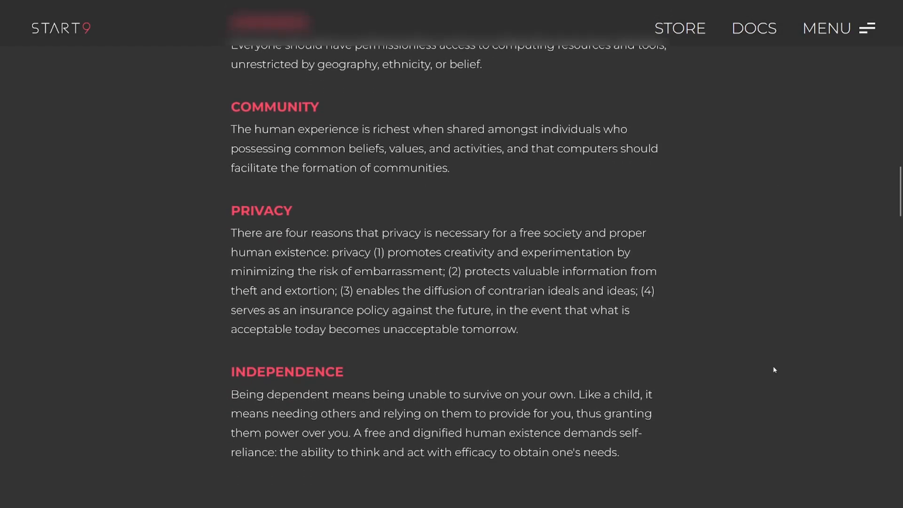
scroll("down", 3)
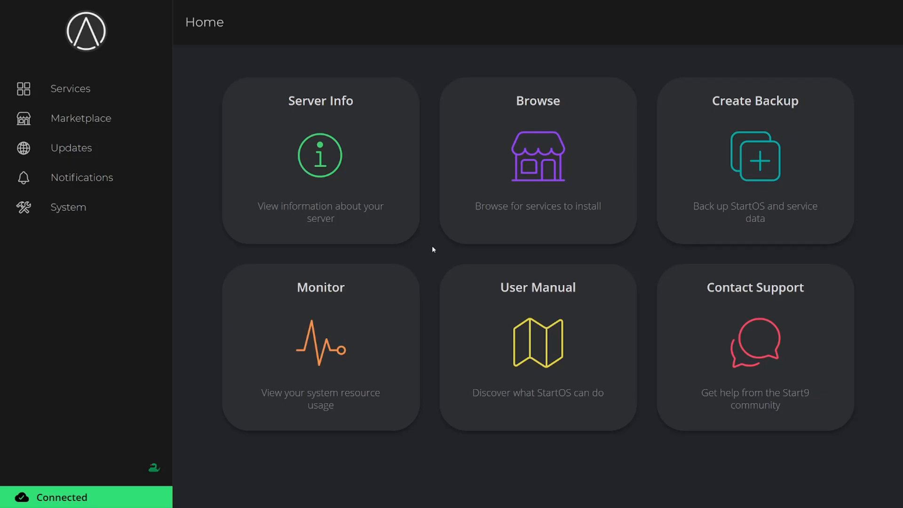
- Open the Marketplace and review the Start9, Community and custom registries, keeping Start9 Registry
left_click(82, 118)
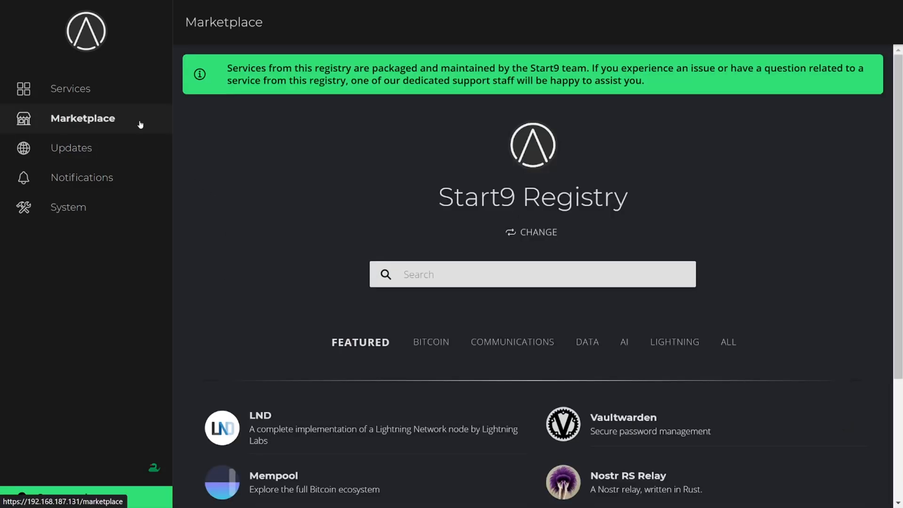
left_click(531, 232)
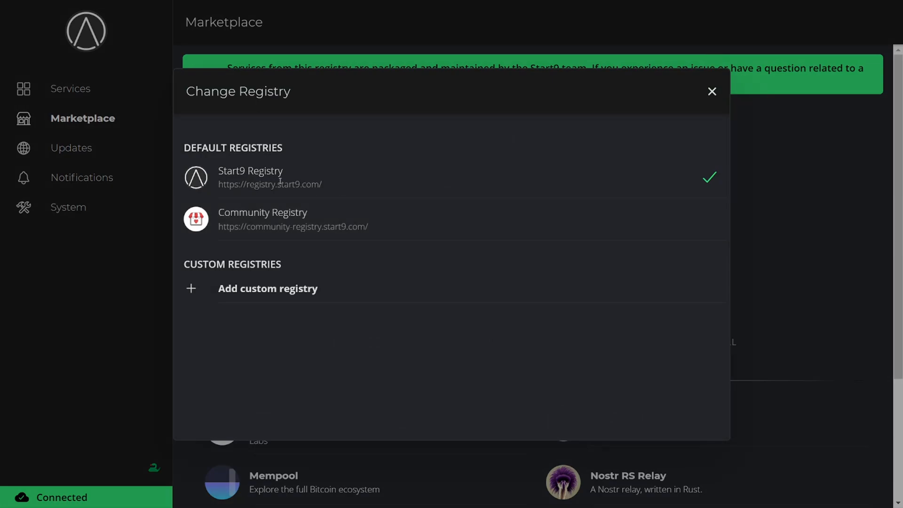
mouse_move(280, 206)
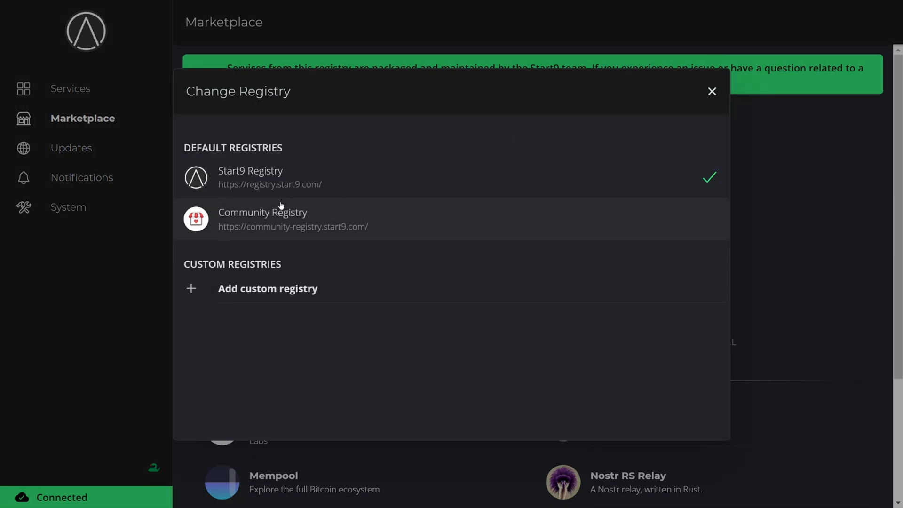
mouse_move(336, 216)
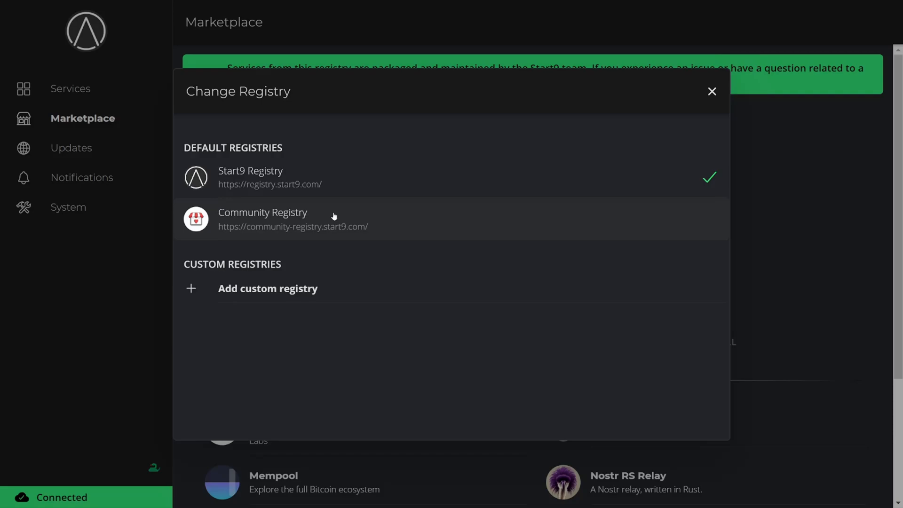
mouse_move(353, 209)
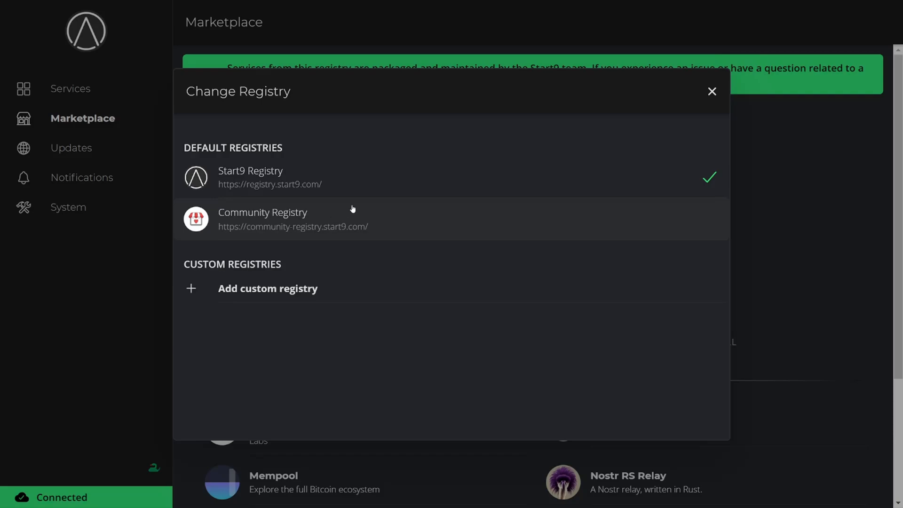
left_click(712, 92)
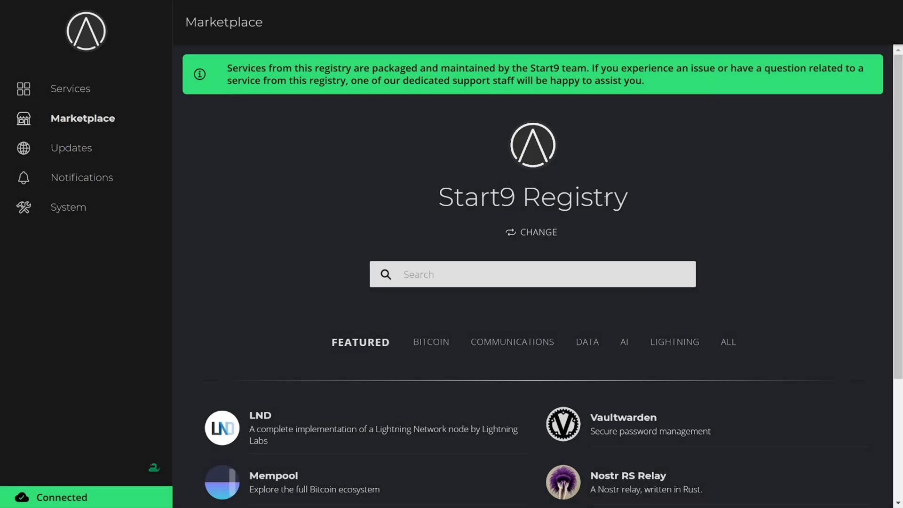
- Search the marketplace for 'synape' and open the Synapse result
type("synape")
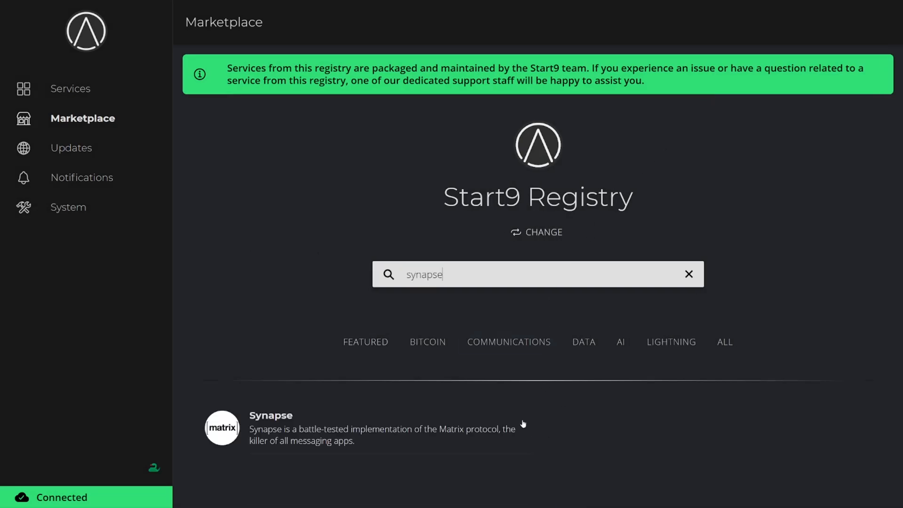
left_click(271, 415)
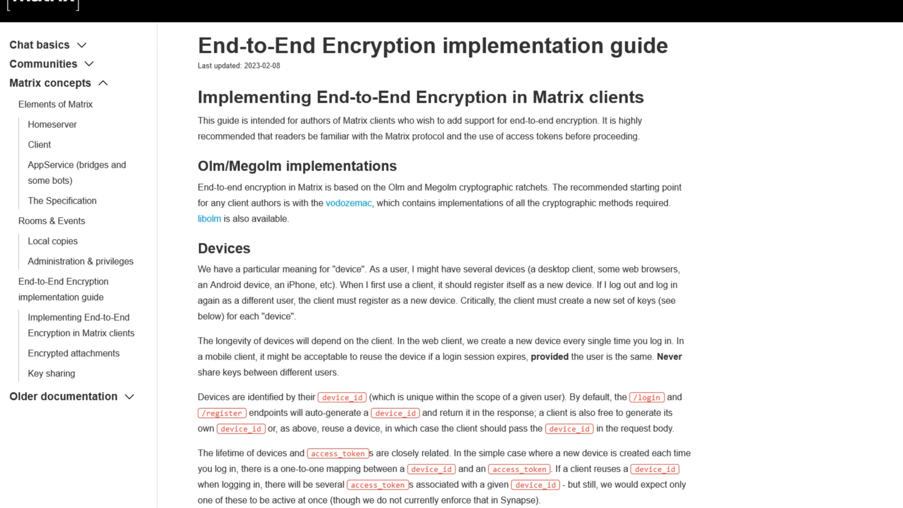
- Scroll through the device and identity key sections of Matrix's encryption guide
scroll("down", 3)
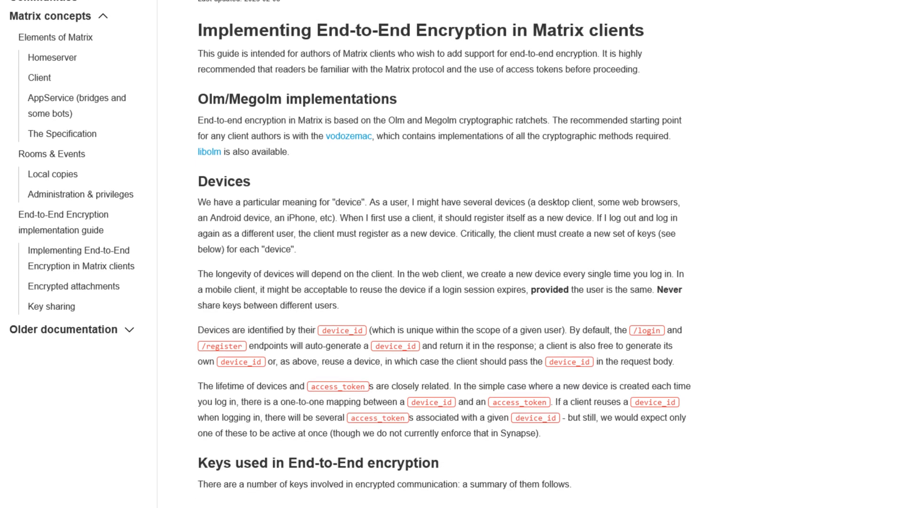
scroll("down", 3)
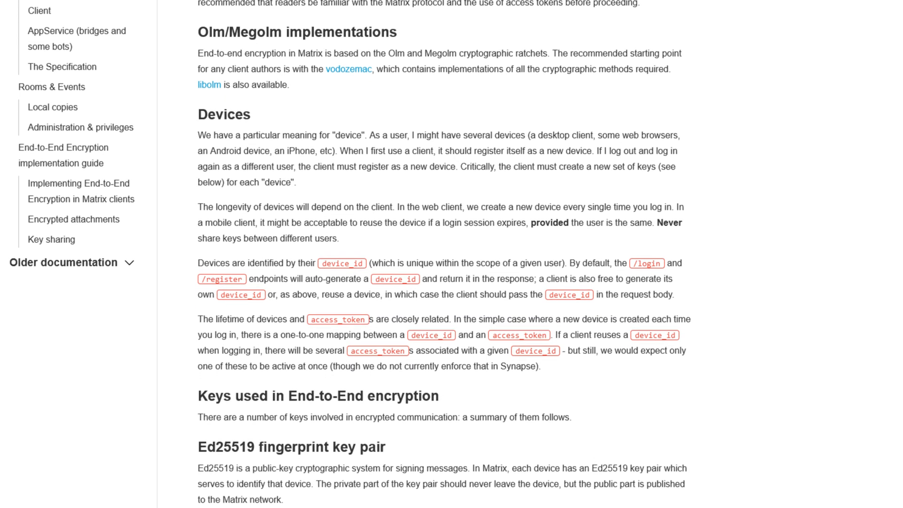
scroll("down", 3)
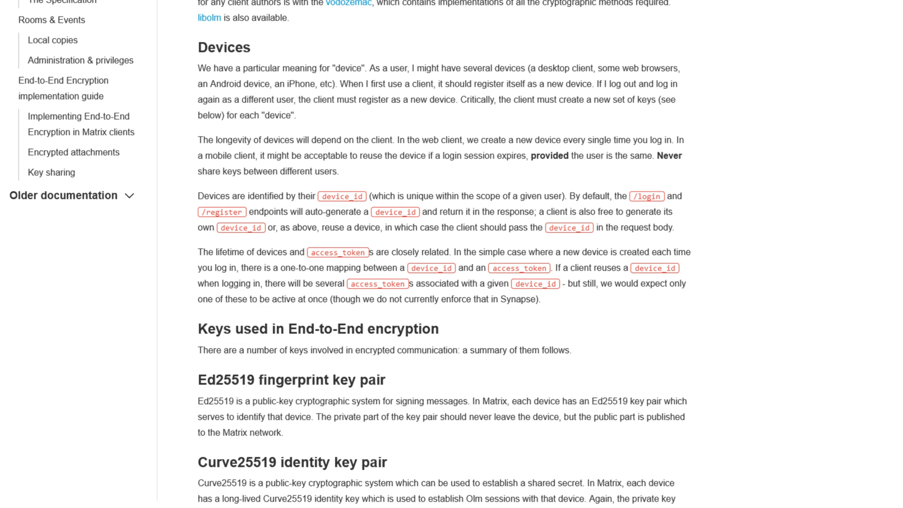
scroll("down", 3)
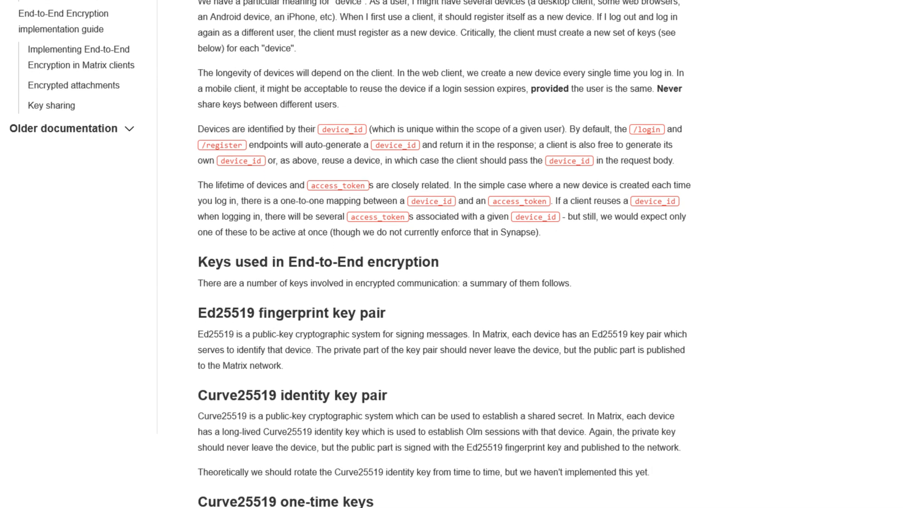
scroll("down", 3)
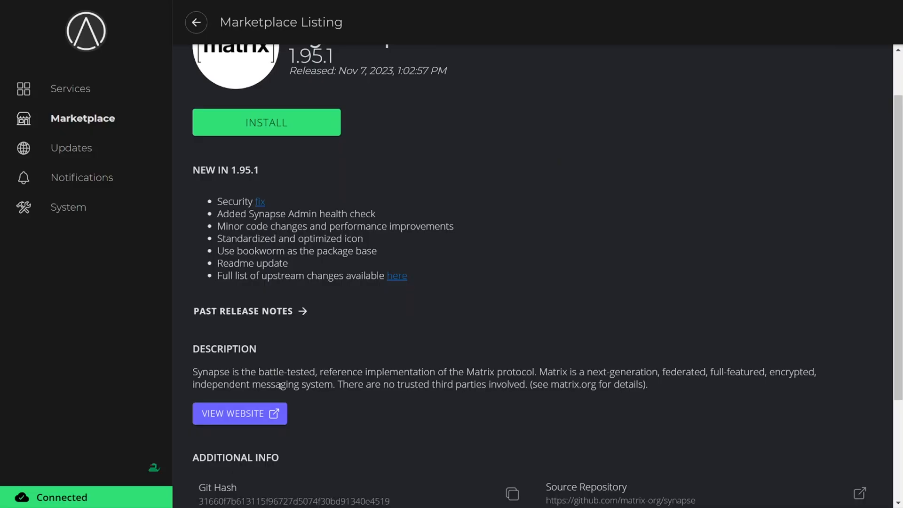
- Read Synapse's setup instructions, then return to the top of the 1.95.1 listing
scroll("down", 3)
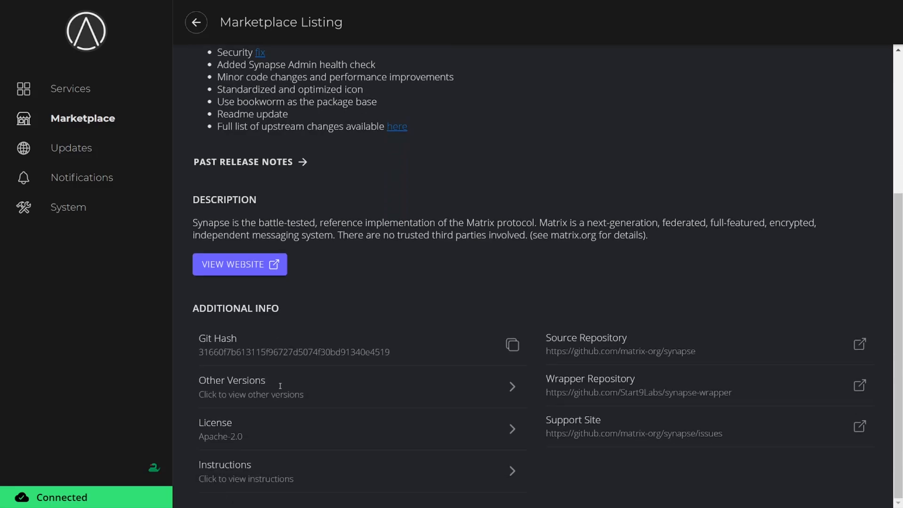
left_click(246, 471)
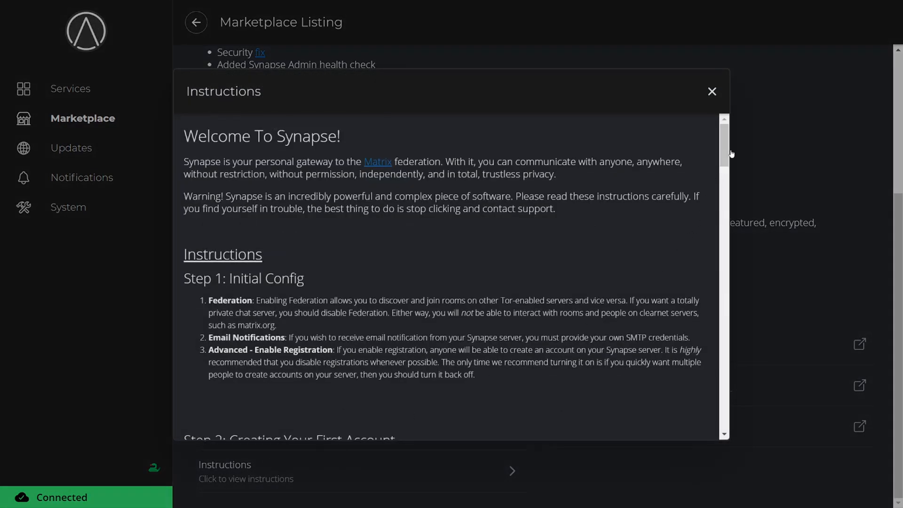
scroll("down", 3)
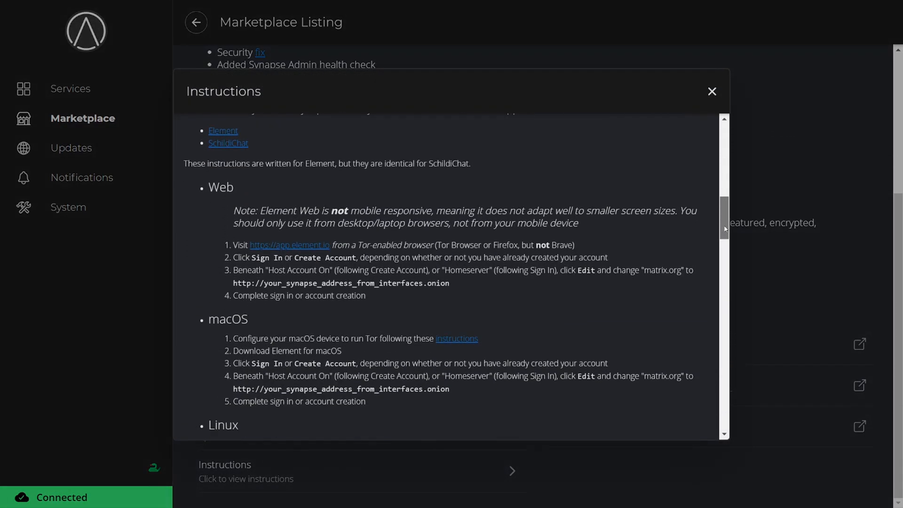
scroll("down", 3)
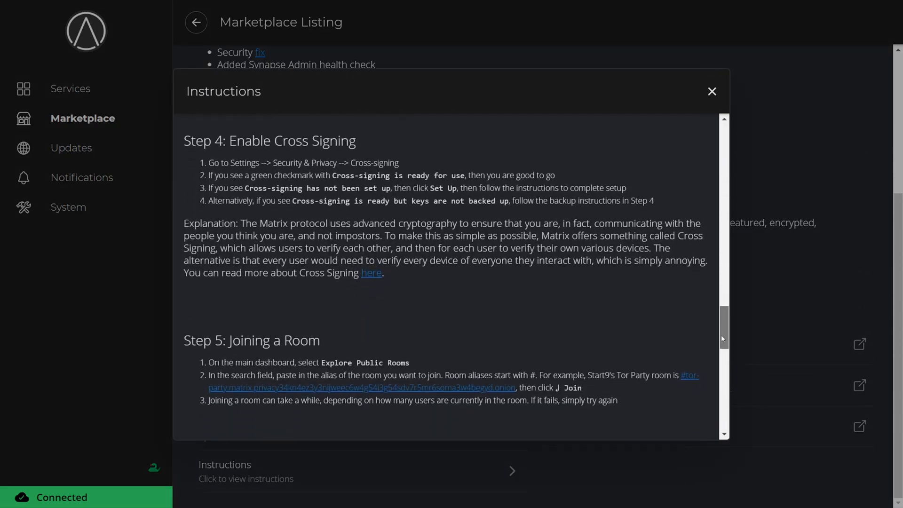
scroll("down", 3)
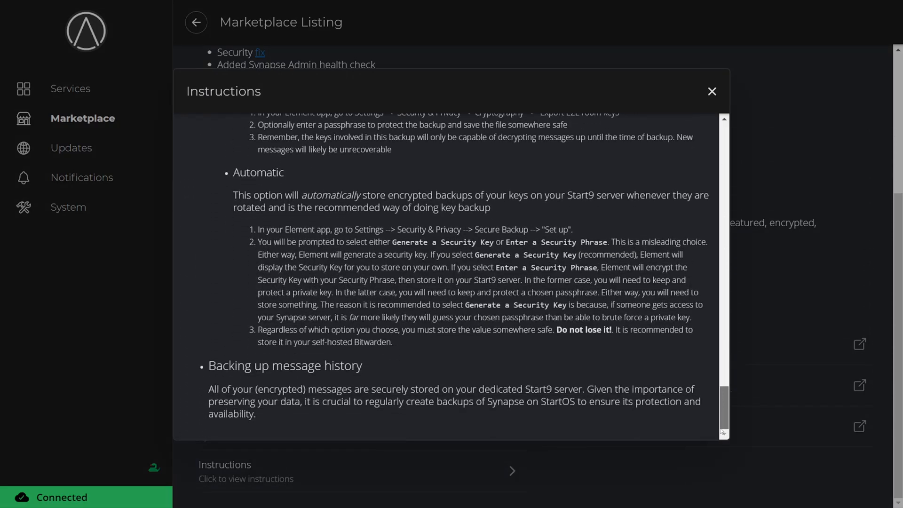
left_click(711, 91)
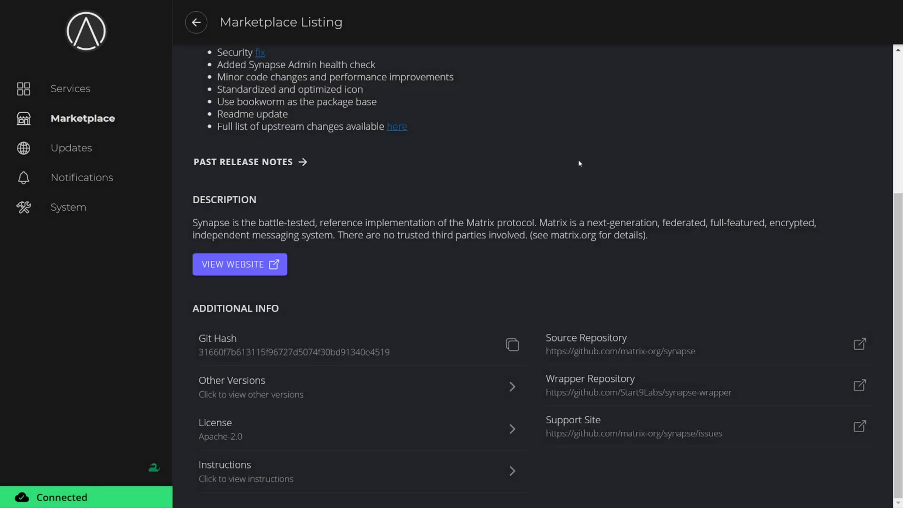
scroll("up", 3)
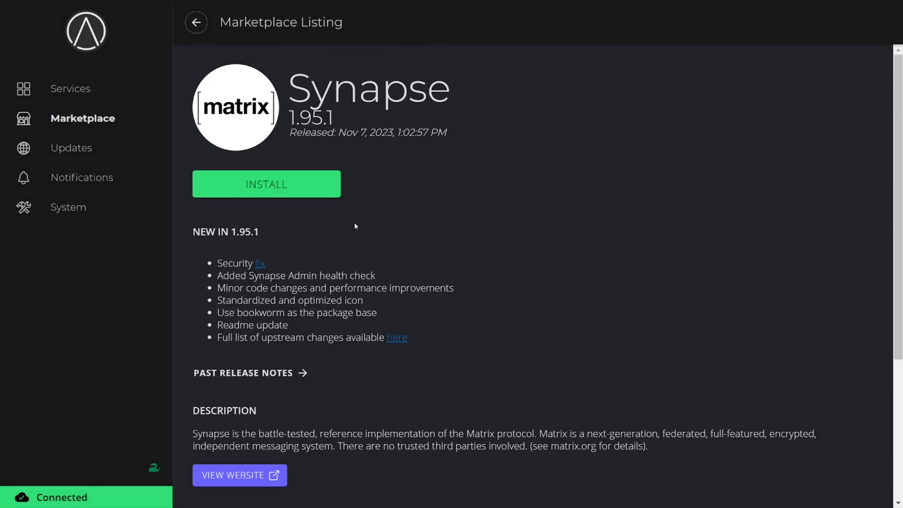
- Install Synapse, open its configuration, and toggle Federation off and back on
left_click(266, 184)
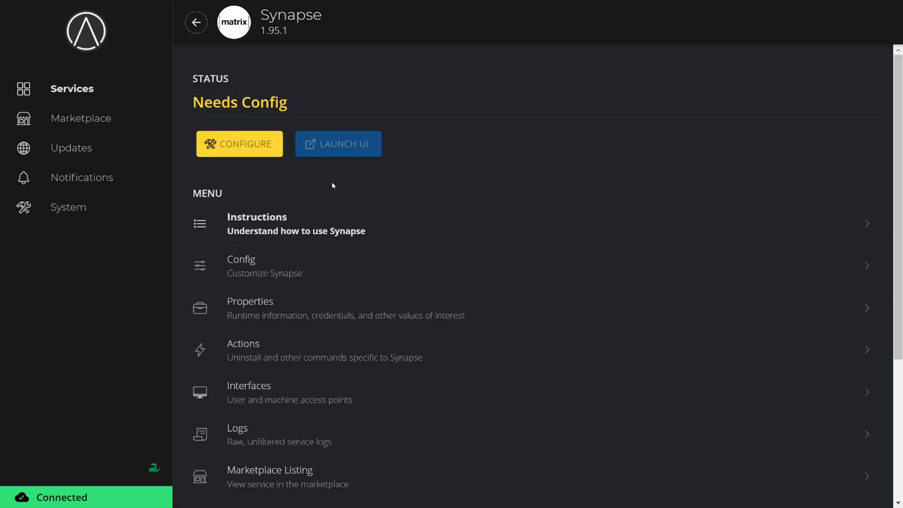
mouse_move(244, 143)
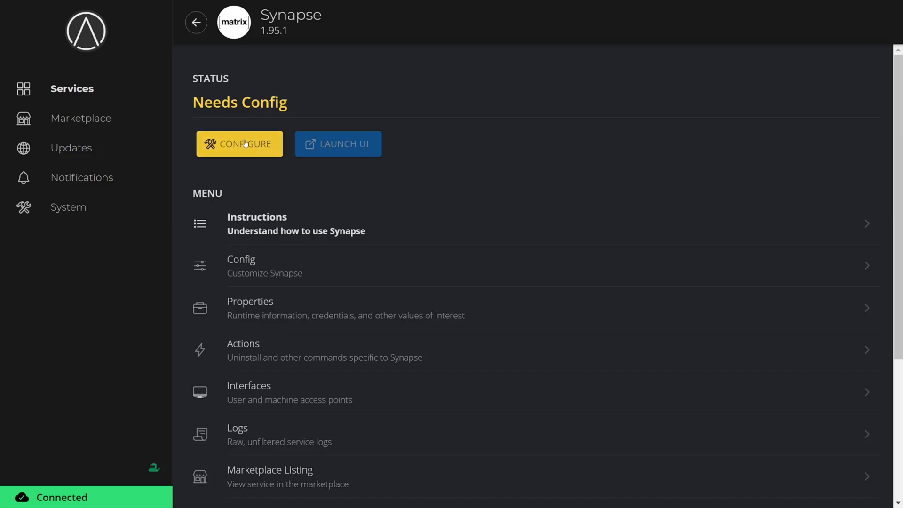
left_click(240, 143)
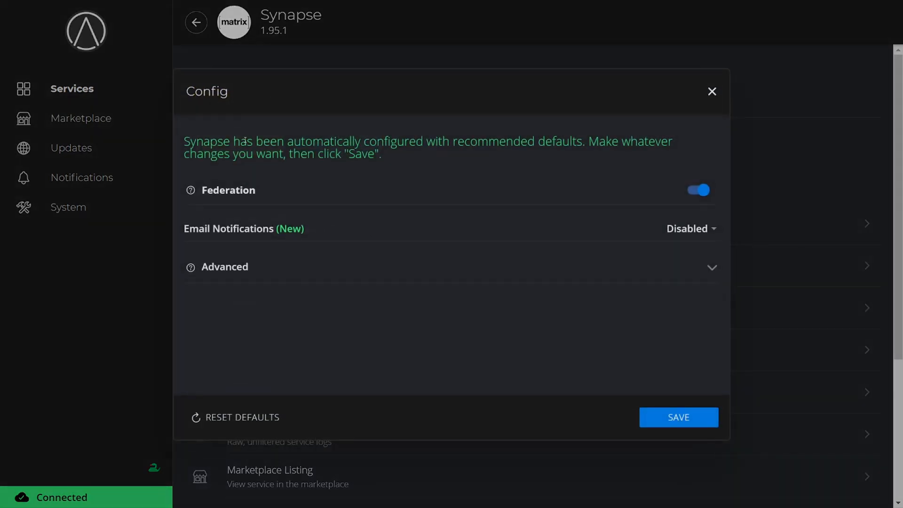
left_click(698, 190)
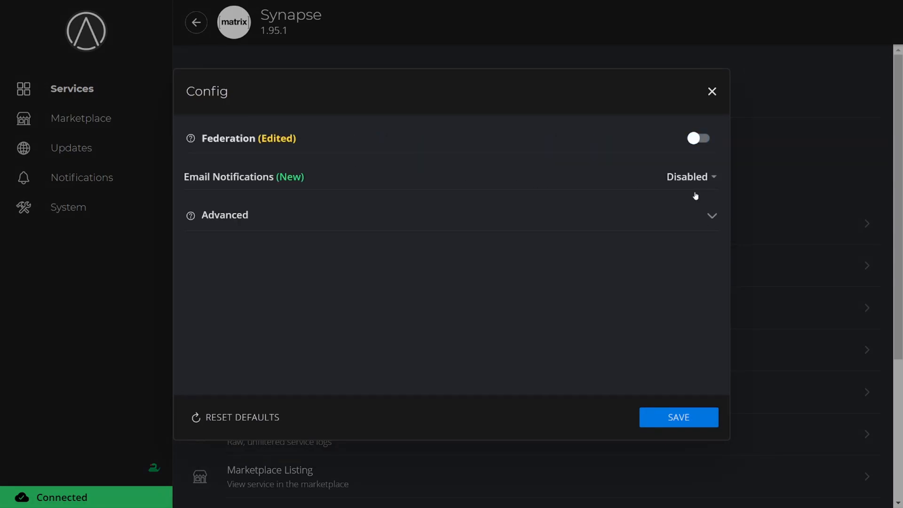
left_click(698, 139)
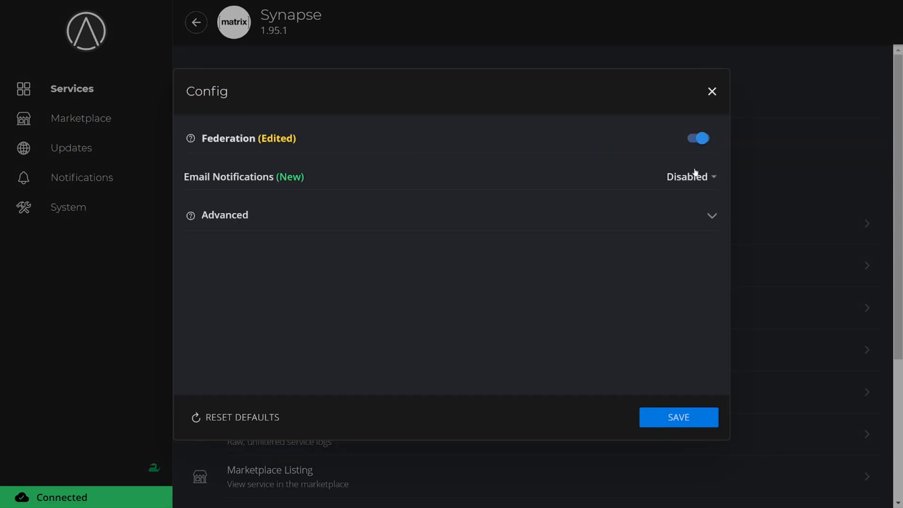
mouse_move(663, 185)
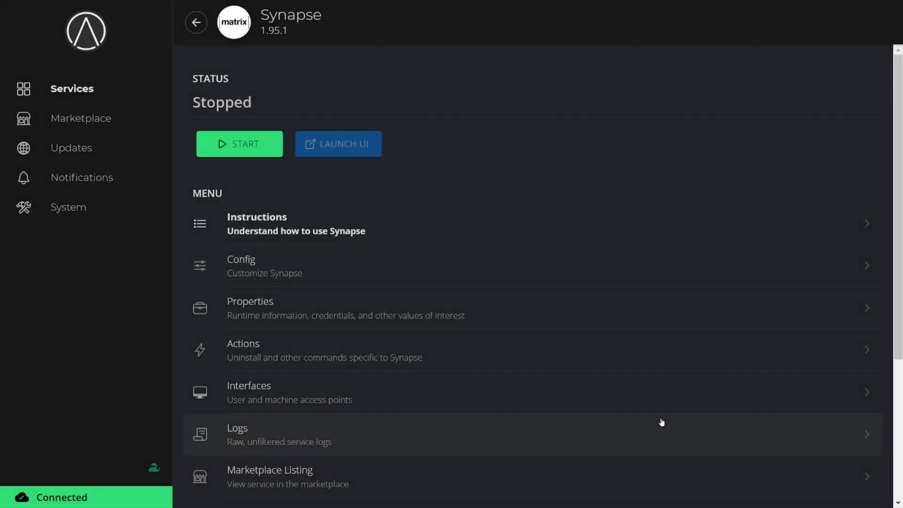
- Start Synapse, acknowledge the first-run notice, and launch the Synapse-admin UI
left_click(239, 143)
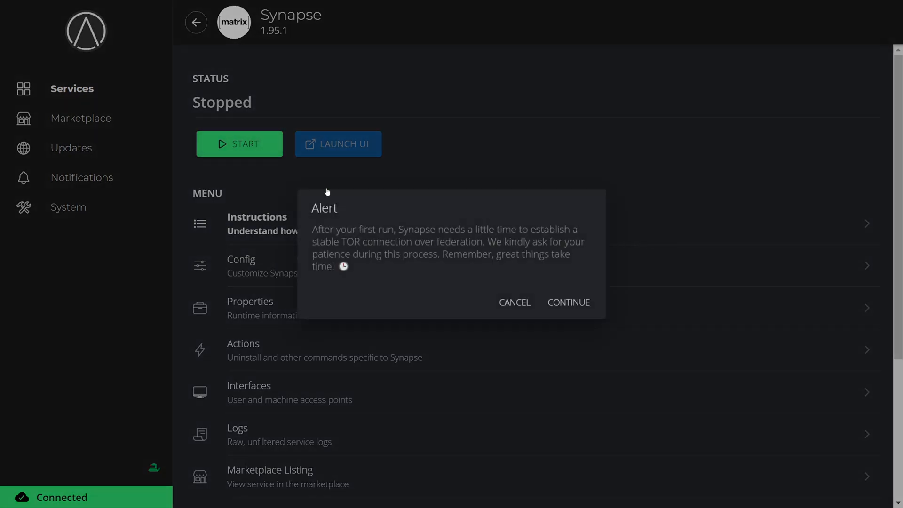
left_click(567, 302)
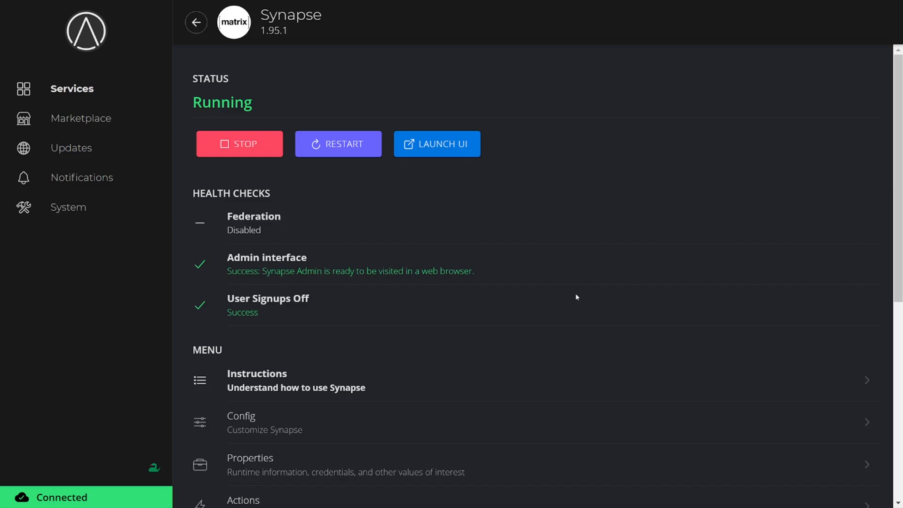
mouse_move(460, 150)
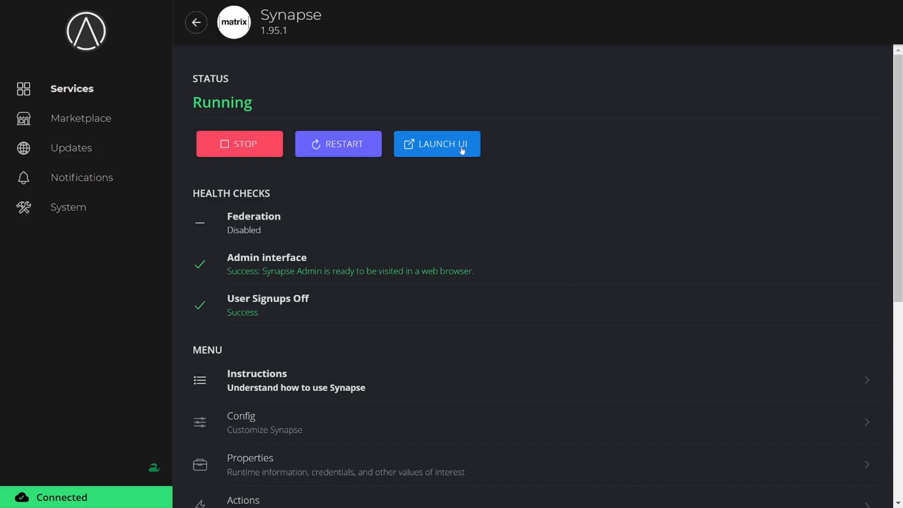
left_click(436, 144)
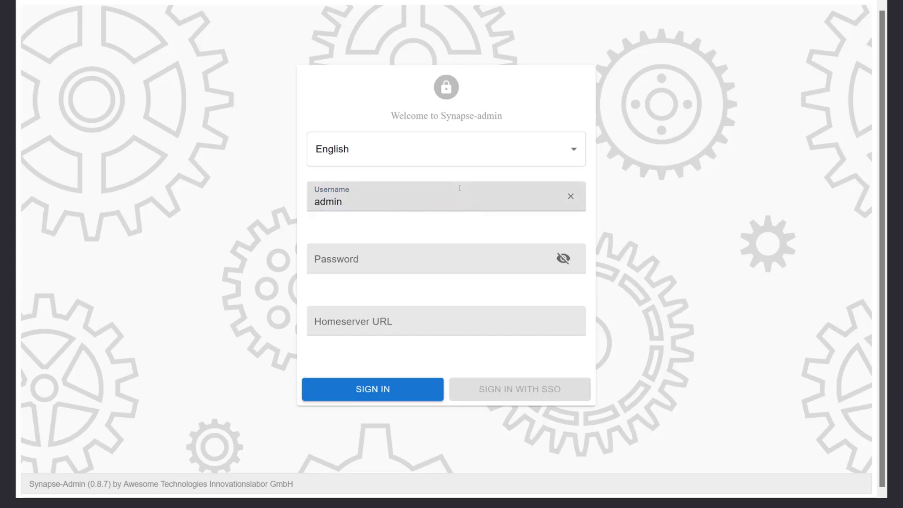
- Sign in to Synapse-admin and scroll through the StartOS setup instructions
left_click(446, 259)
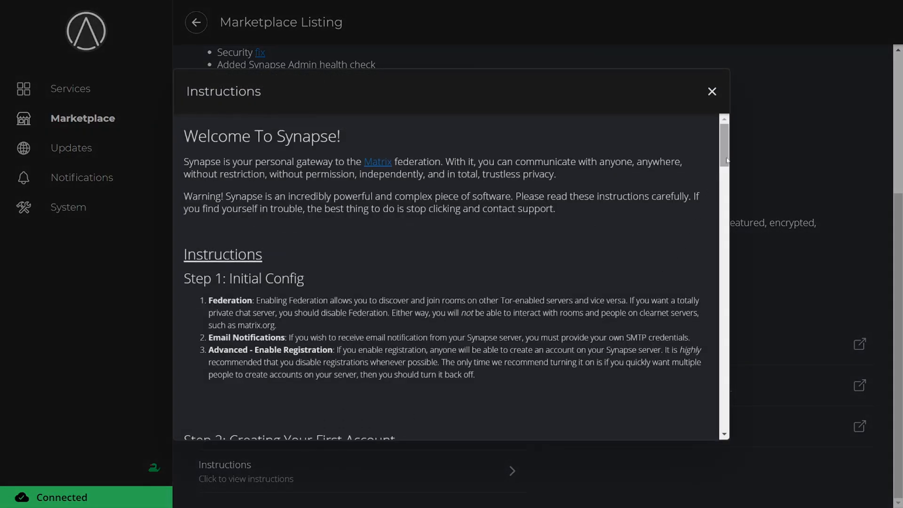
scroll("down", 3)
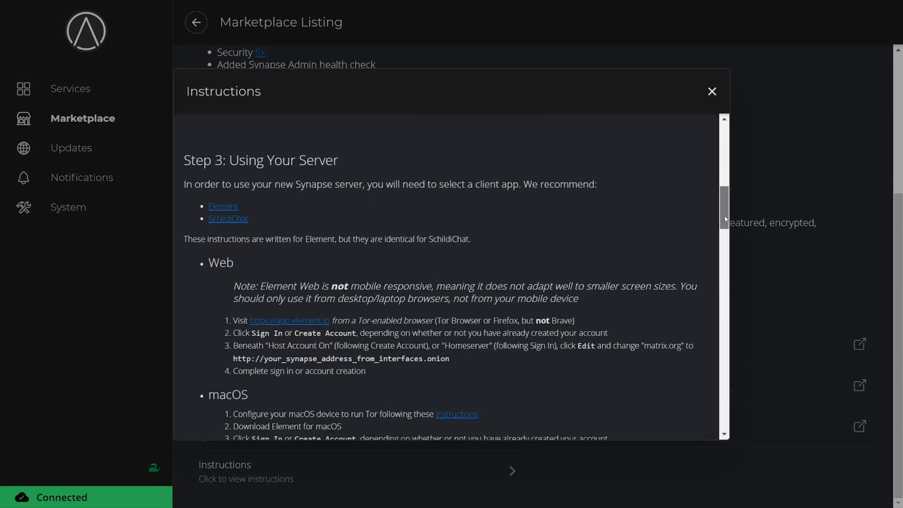
scroll("down", 3)
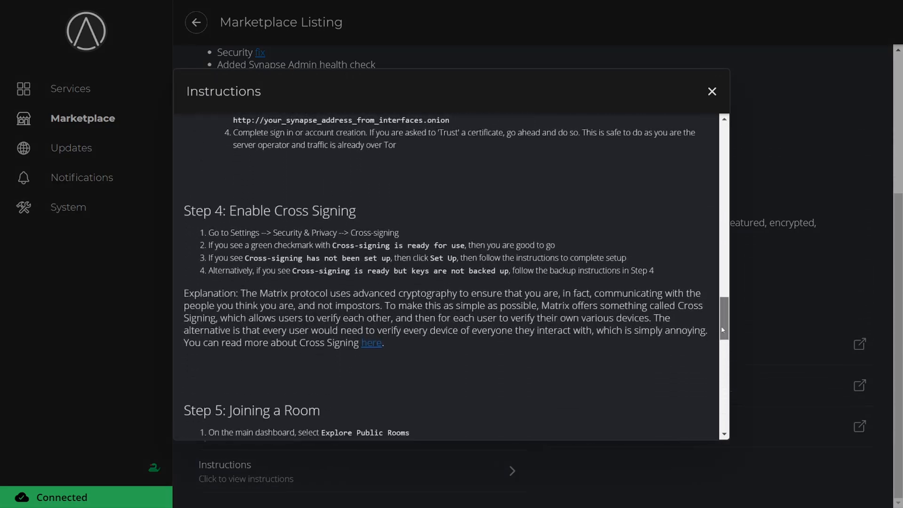
scroll("down", 3)
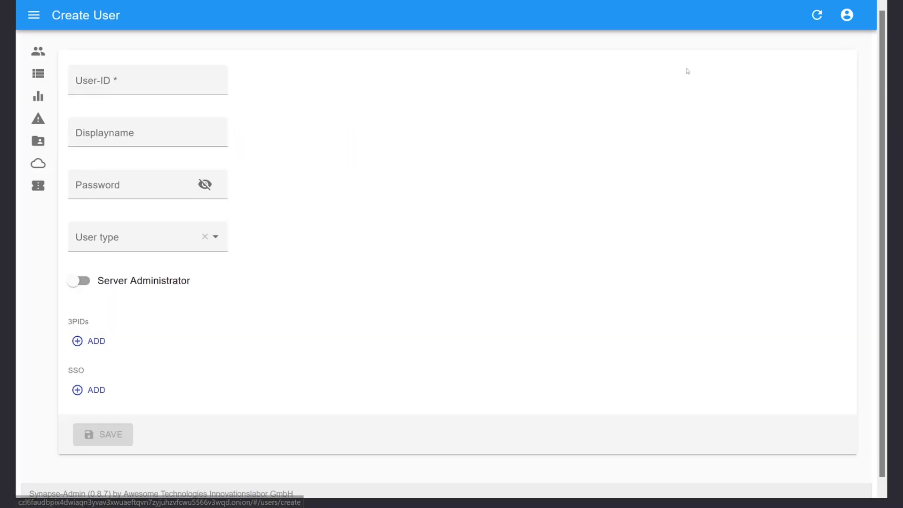
- Enter 'user' as the new user ID and save the administrator account
left_click(147, 80)
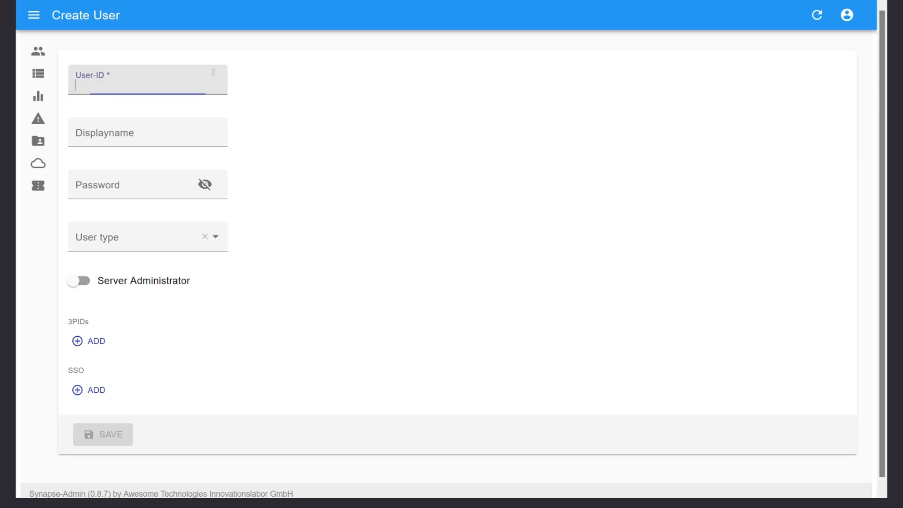
type("user")
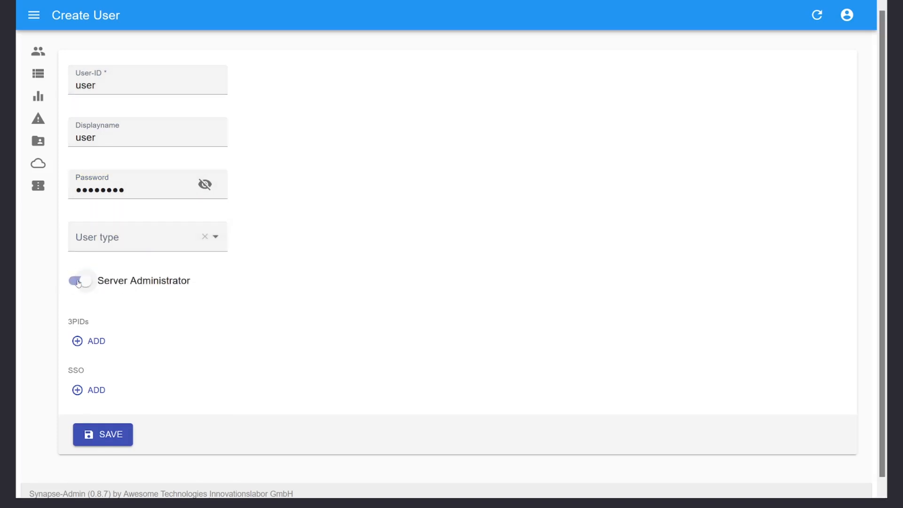
left_click(102, 434)
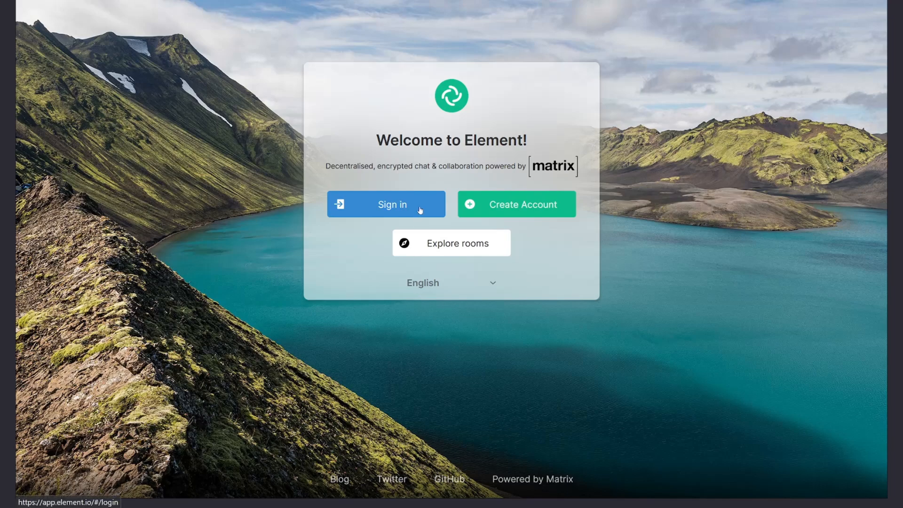
- Sign in to Element and create the private end-to-end encrypted room 'TestRoom'
left_click(385, 204)
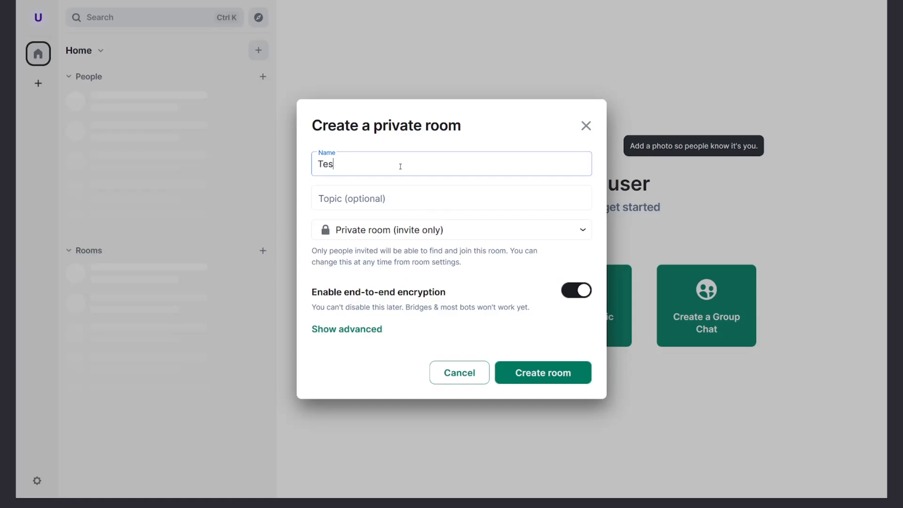
left_click(346, 329)
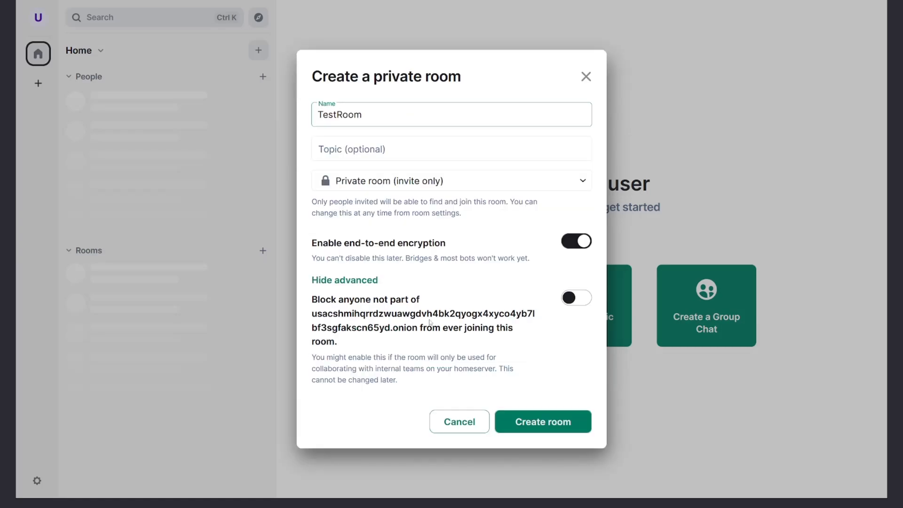
left_click(344, 280)
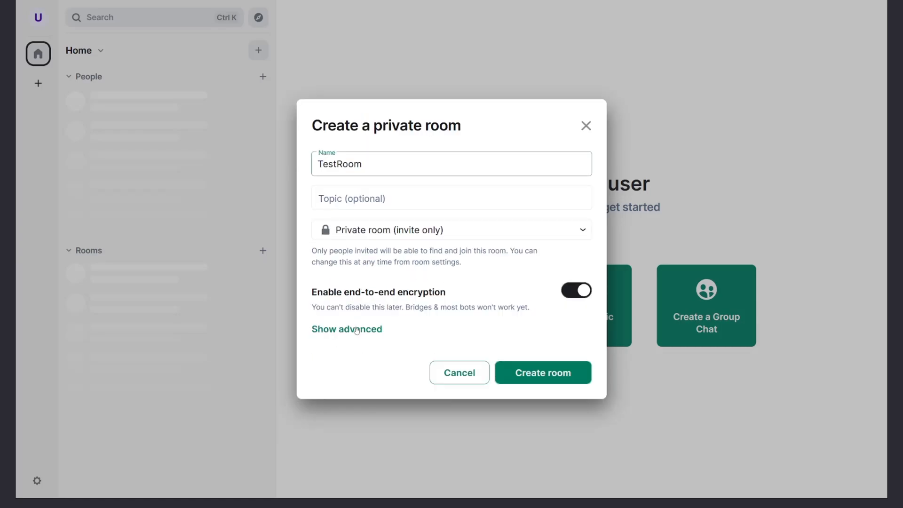
left_click(542, 373)
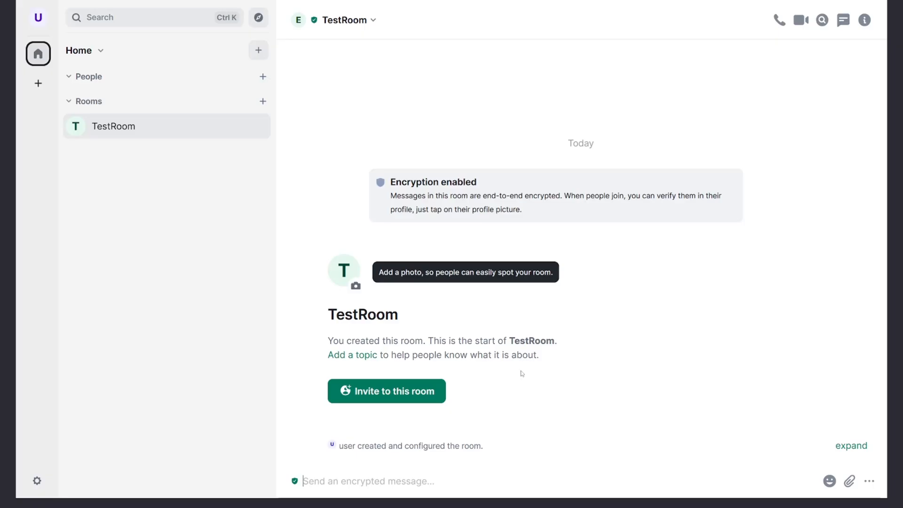
mouse_move(521, 372)
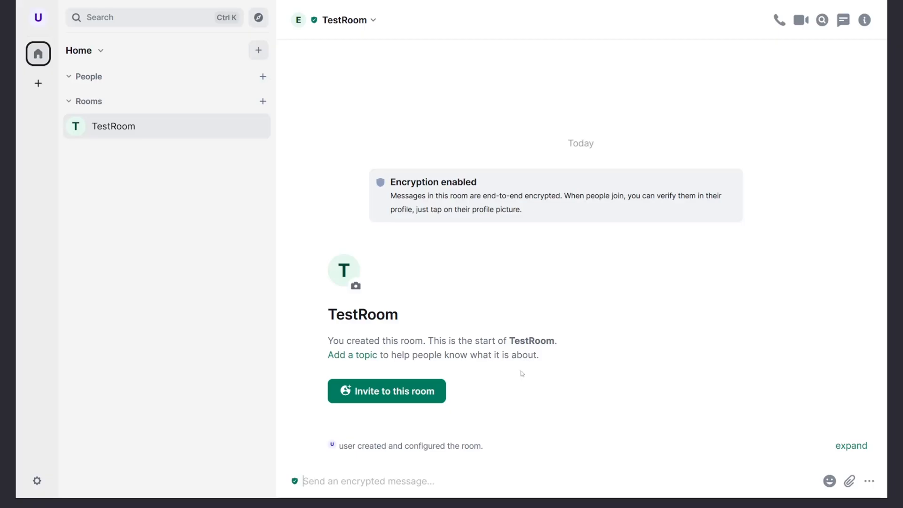
mouse_move(582, 381)
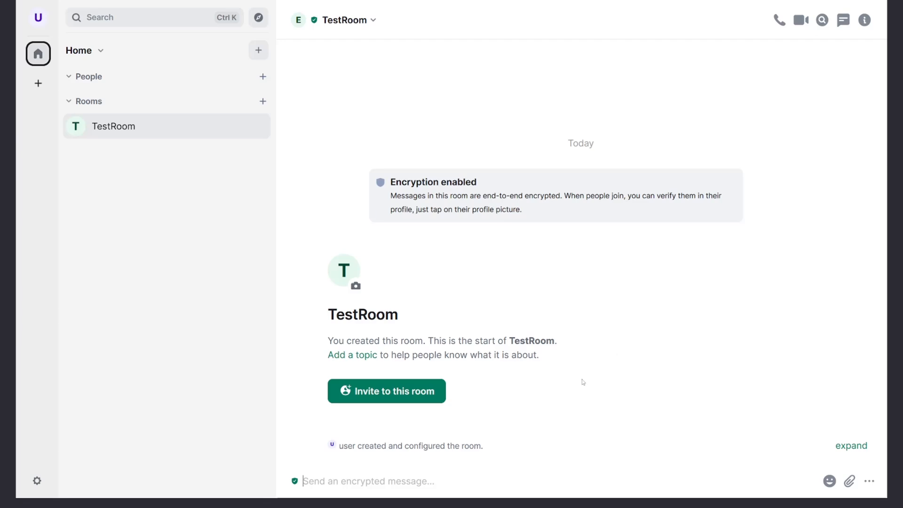